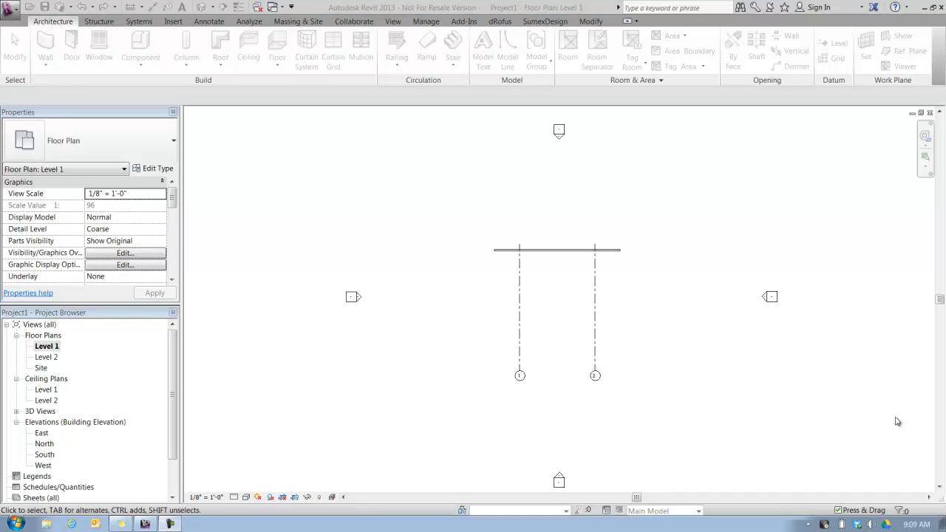
pyautogui.moveTo(881, 414)
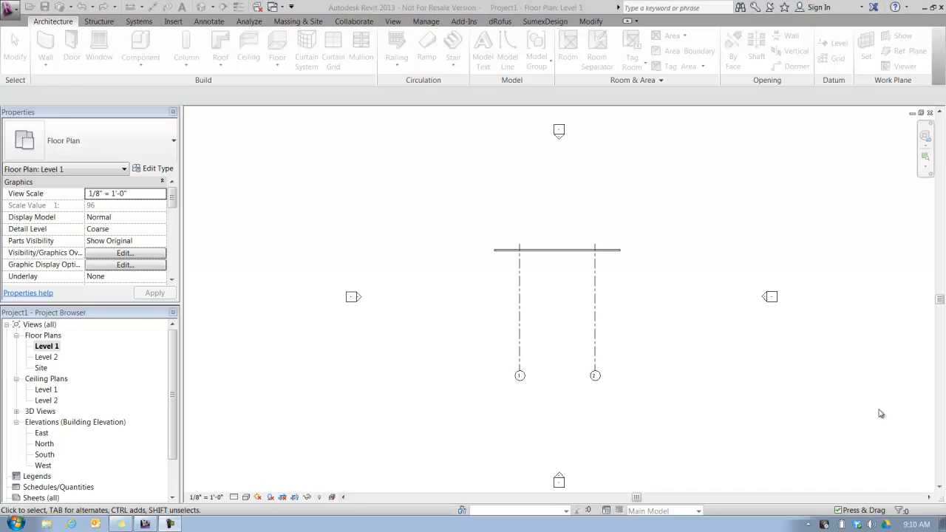
pyautogui.moveTo(798, 398)
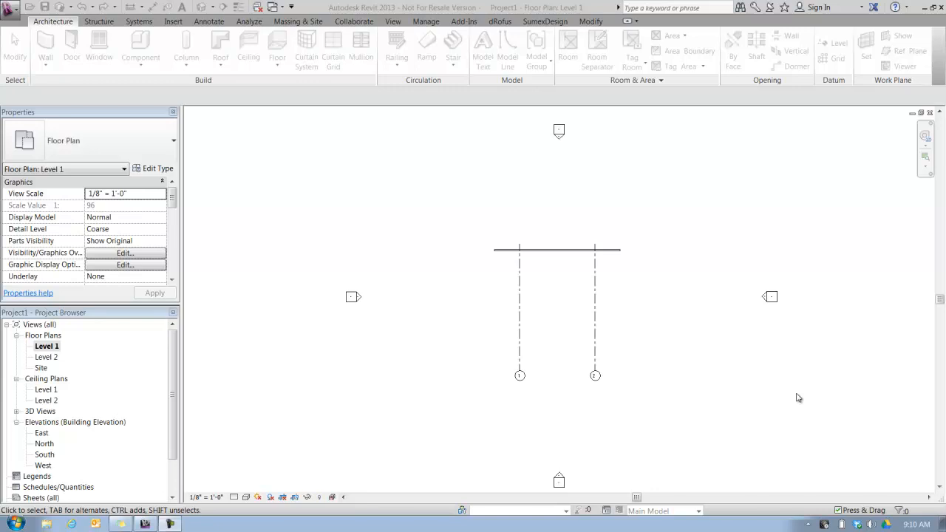
pyautogui.moveTo(673, 355)
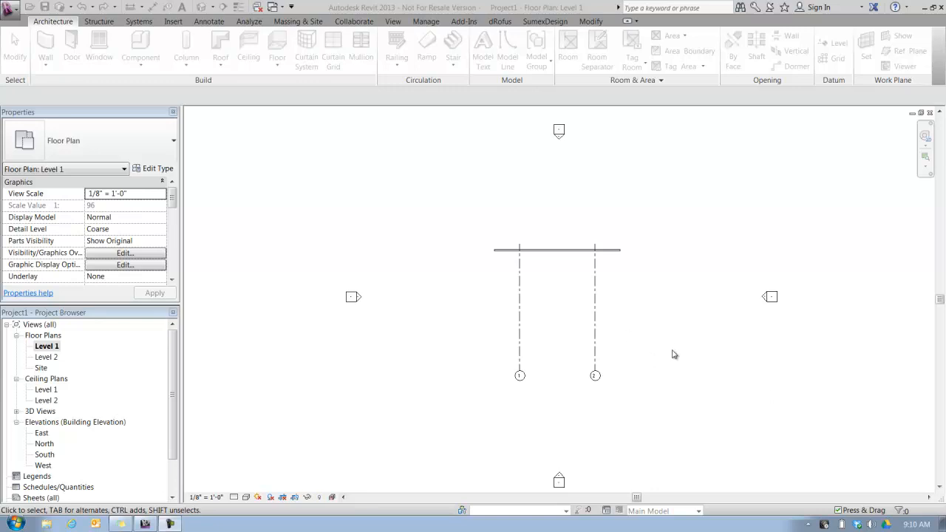
pyautogui.moveTo(639, 329)
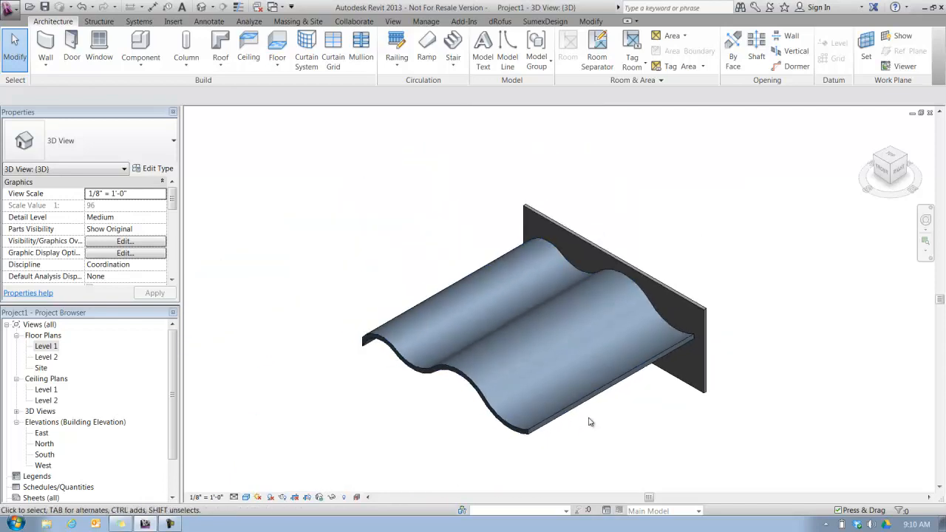
# Orbit the 3D view to inspect the wavy roof from the side, then return to an angled view.
pyautogui.moveTo(591, 421); pyautogui.dragTo(537, 277)
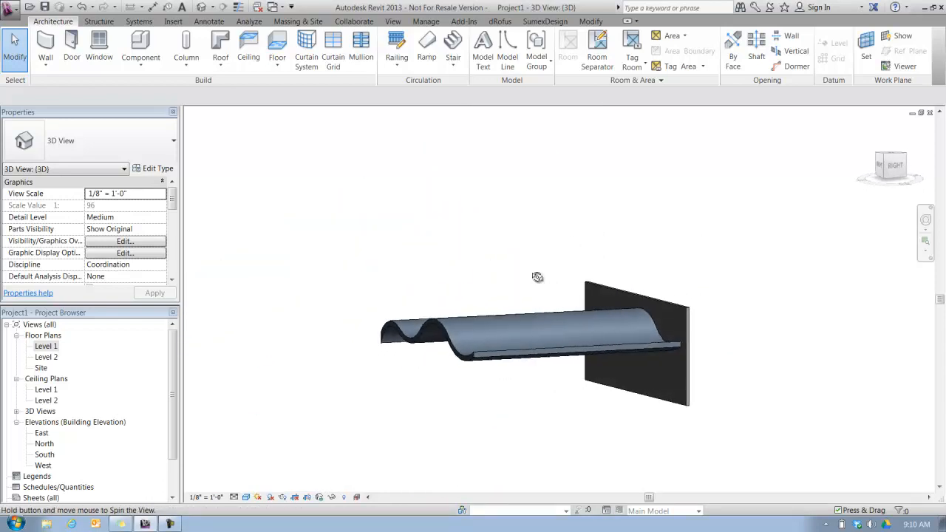
pyautogui.moveTo(537, 277); pyautogui.dragTo(546, 425)
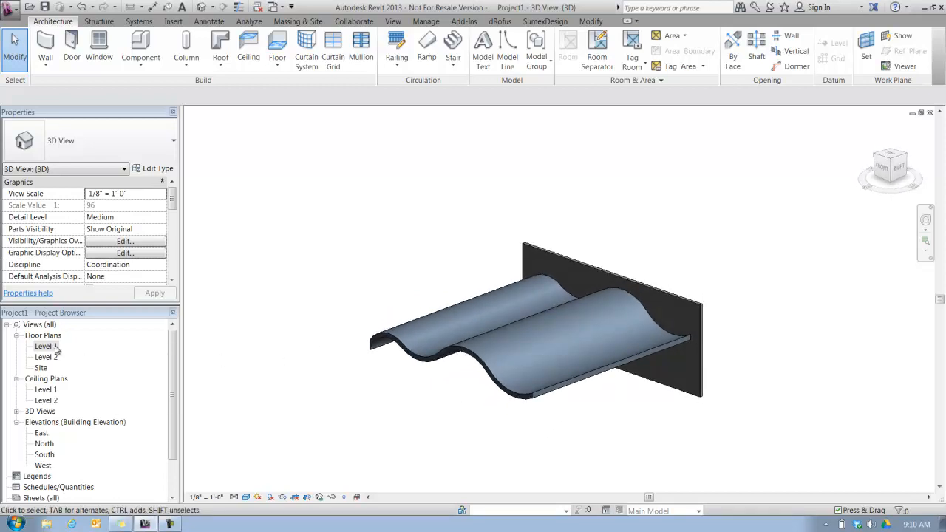
# Switch to the Level 1 floor plan and start the Wall tool for generic 8-inch walls.
pyautogui.doubleClick(47, 346)
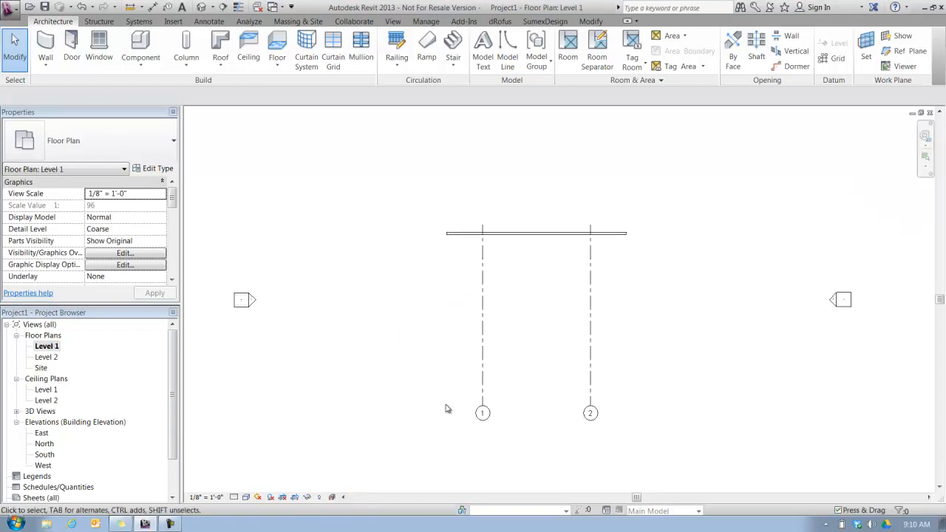
pyautogui.click(45, 46)
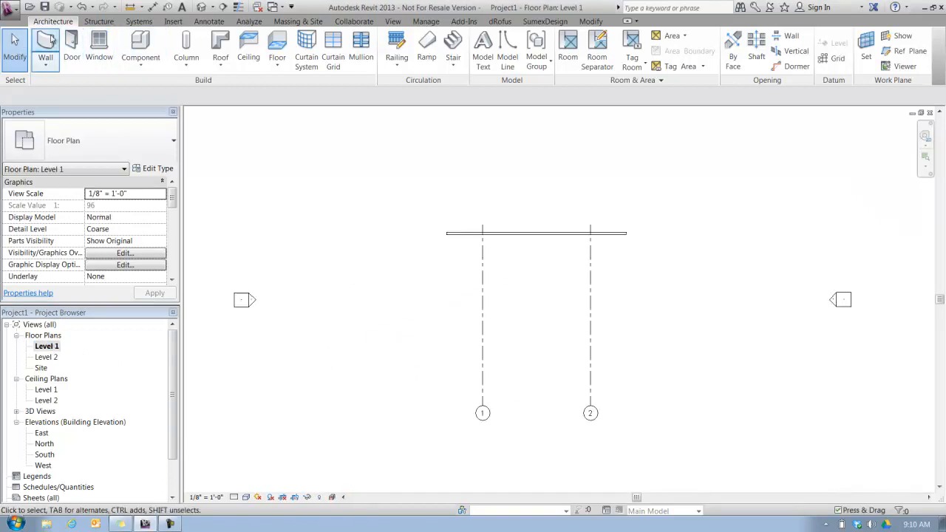
pyautogui.click(45, 48)
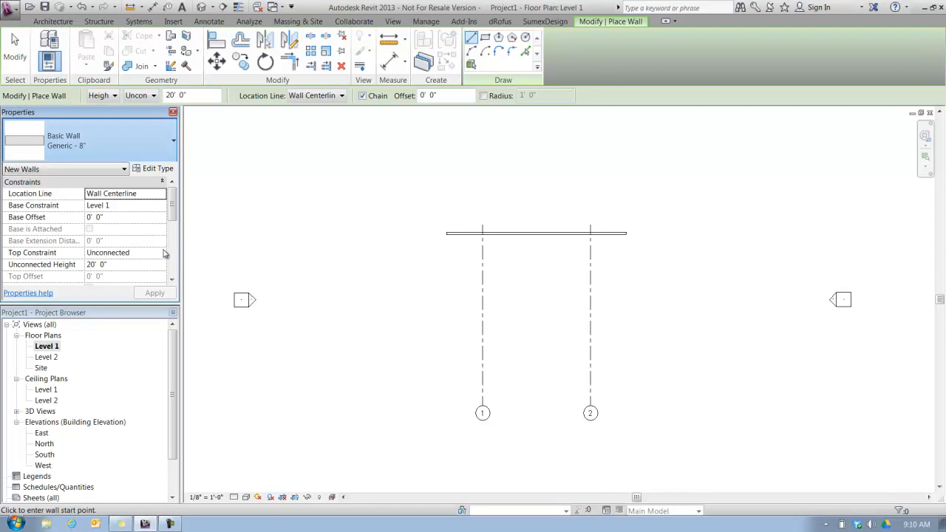
pyautogui.moveTo(172, 305)
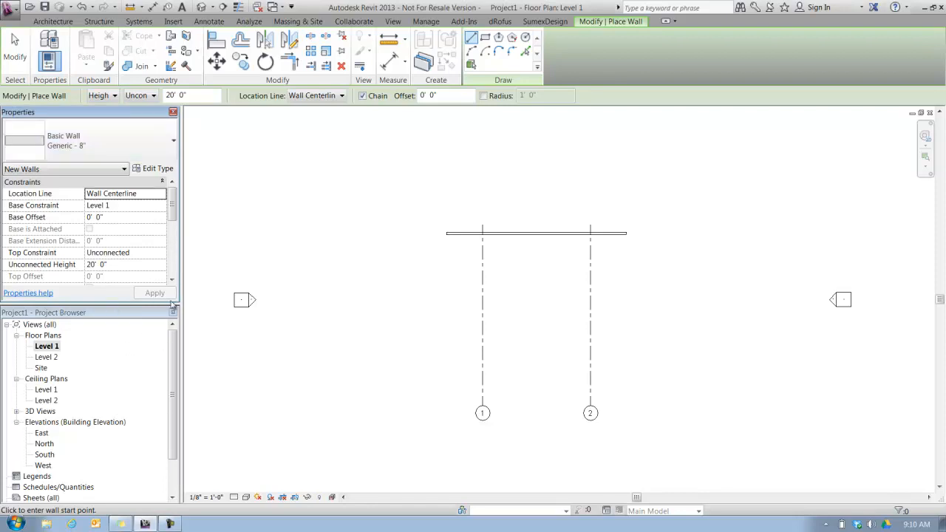
pyautogui.moveTo(331, 259)
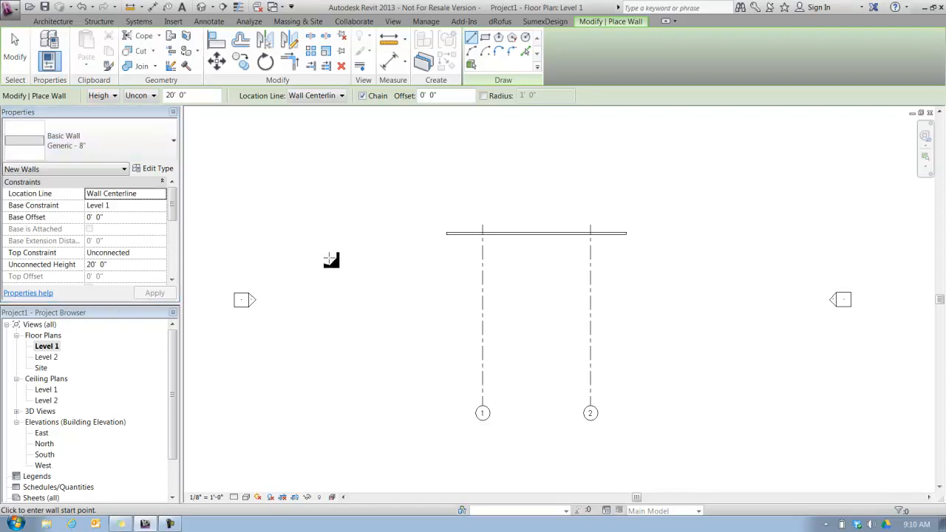
pyautogui.moveTo(335, 256)
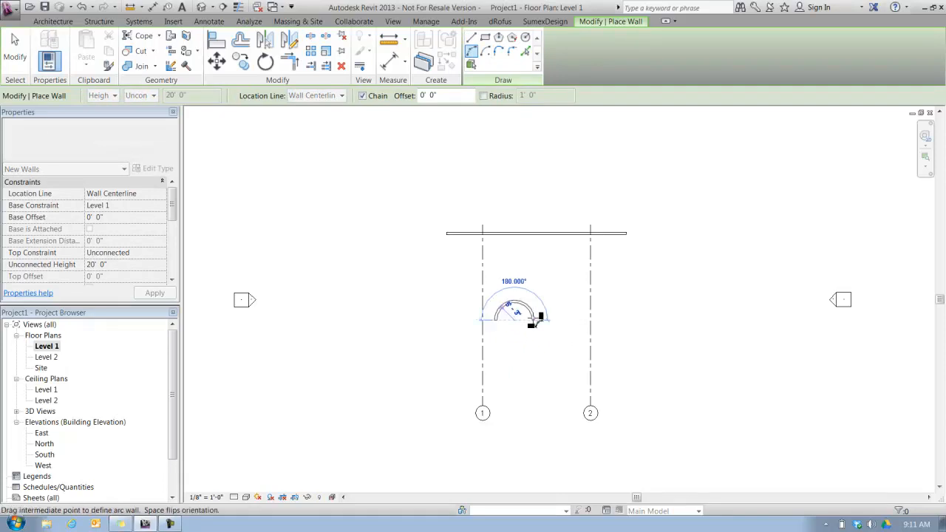
pyautogui.moveTo(517, 318)
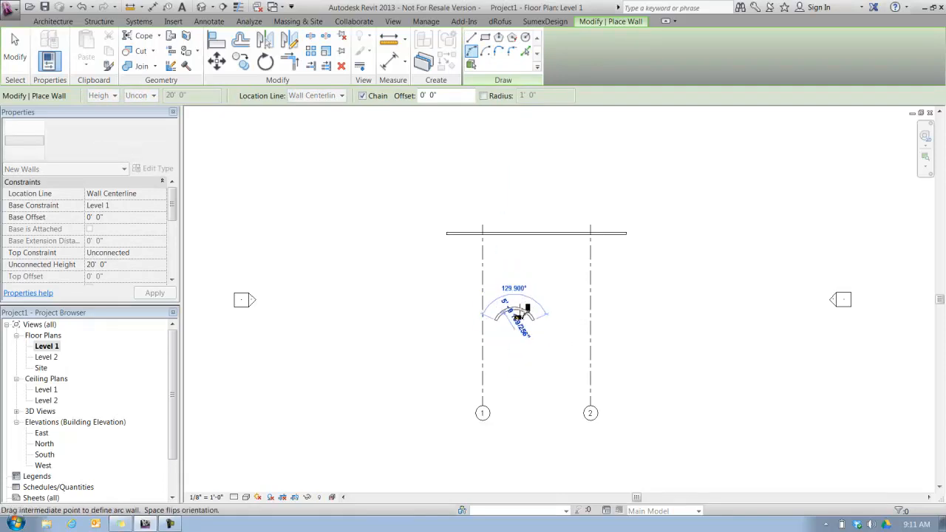
pyautogui.moveTo(515, 309)
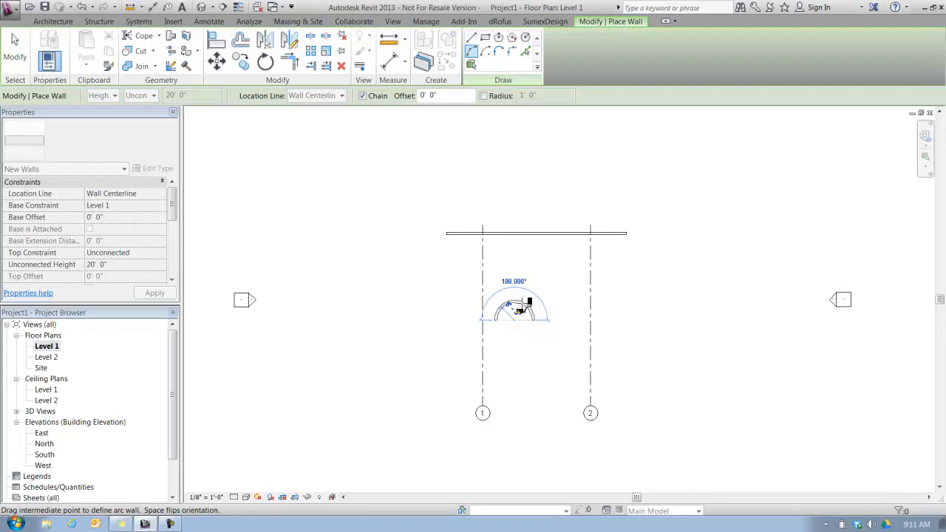
pyautogui.moveTo(554, 330)
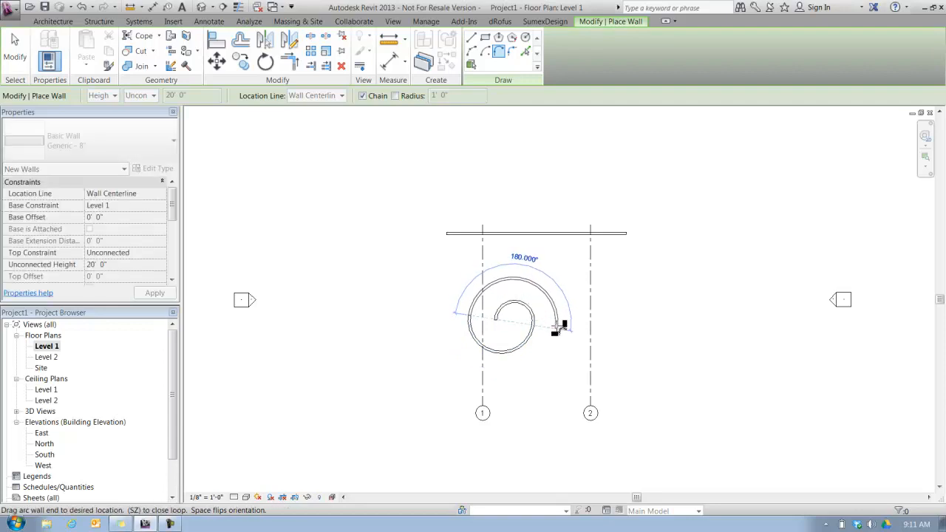
# Sketch the final arc wall that completes the four-segment spiral between grids 1 and 2.
pyautogui.moveTo(562, 325); pyautogui.dragTo(451, 329)
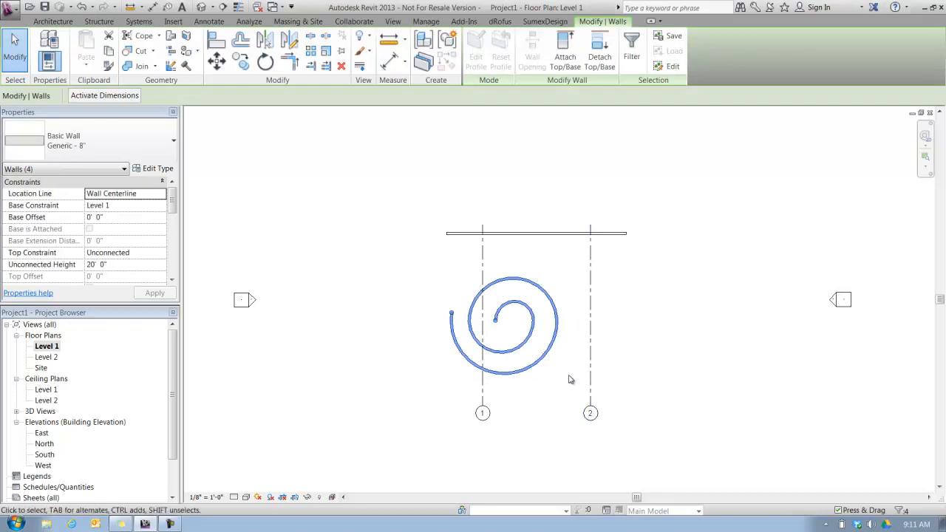
pyautogui.moveTo(558, 328)
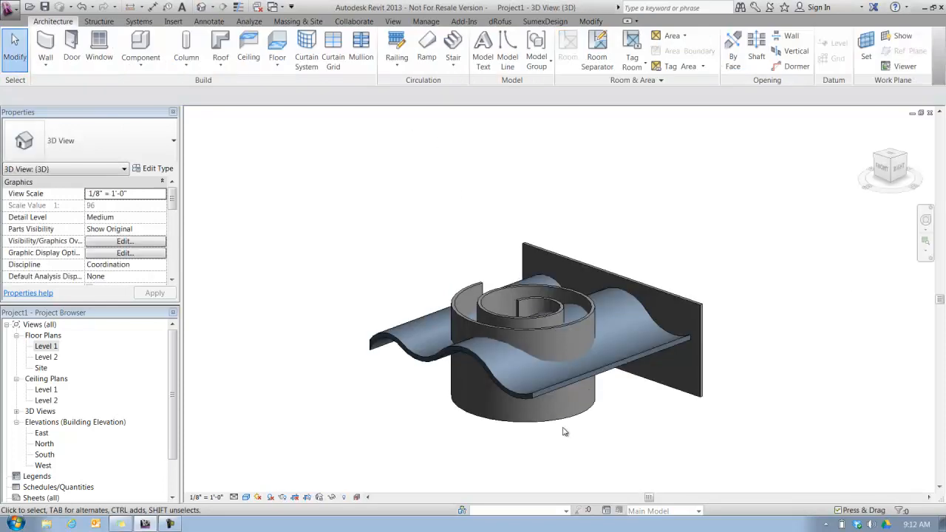
# Orbit around the spiral walls to view them rising through the wavy roof.
pyautogui.moveTo(565, 432); pyautogui.dragTo(669, 339)
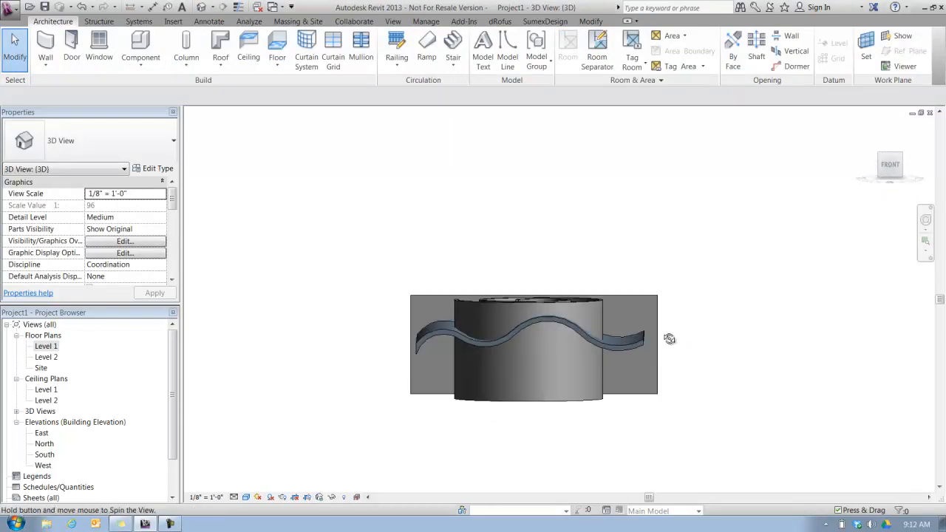
pyautogui.moveTo(669, 338); pyautogui.dragTo(566, 408)
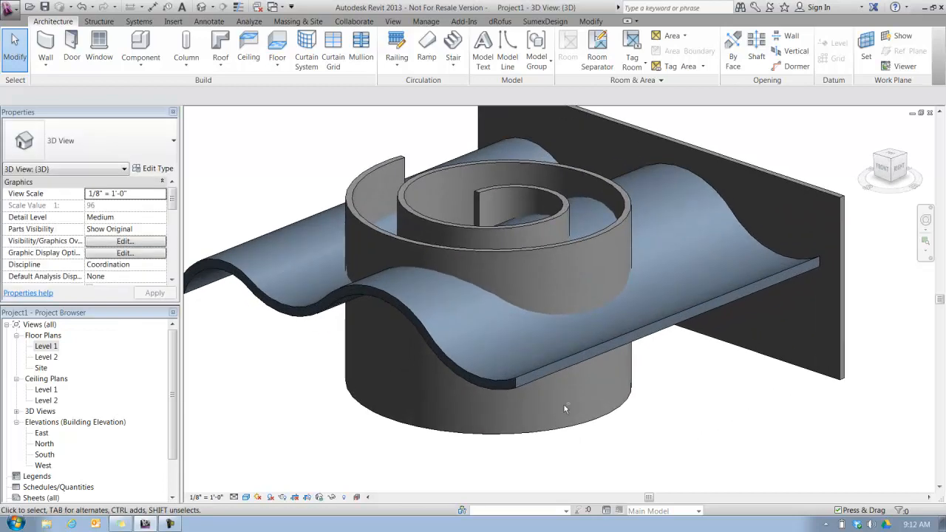
pyautogui.moveTo(565, 408); pyautogui.dragTo(412, 448)
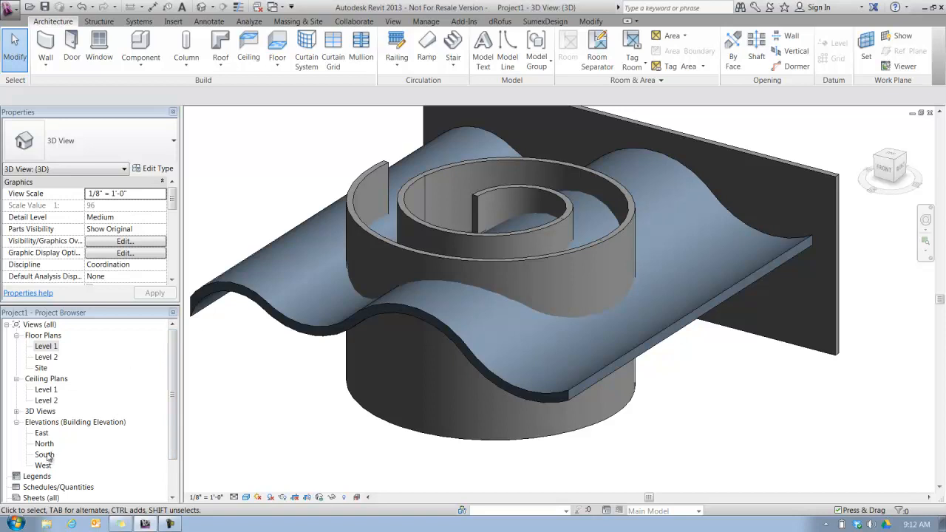
# Open the South elevation and set its visual style to Shaded.
pyautogui.doubleClick(44, 454)
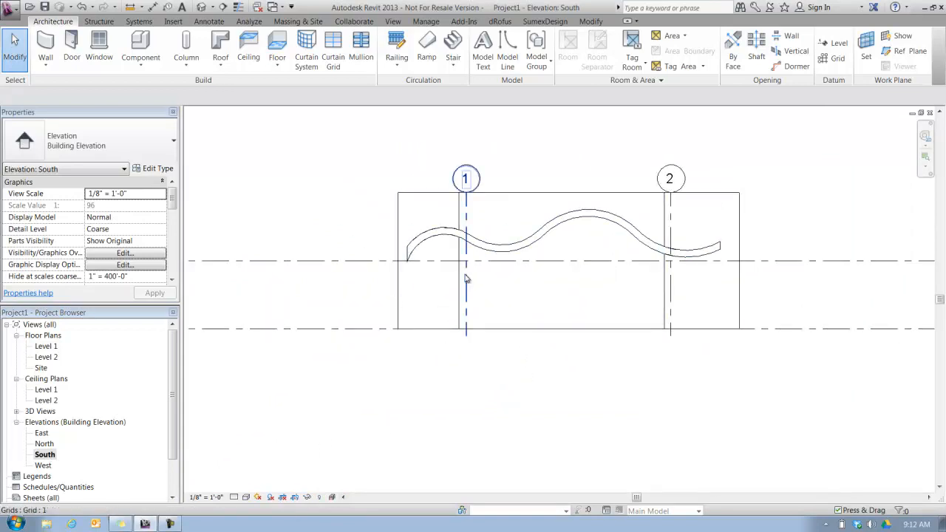
pyautogui.click(376, 352)
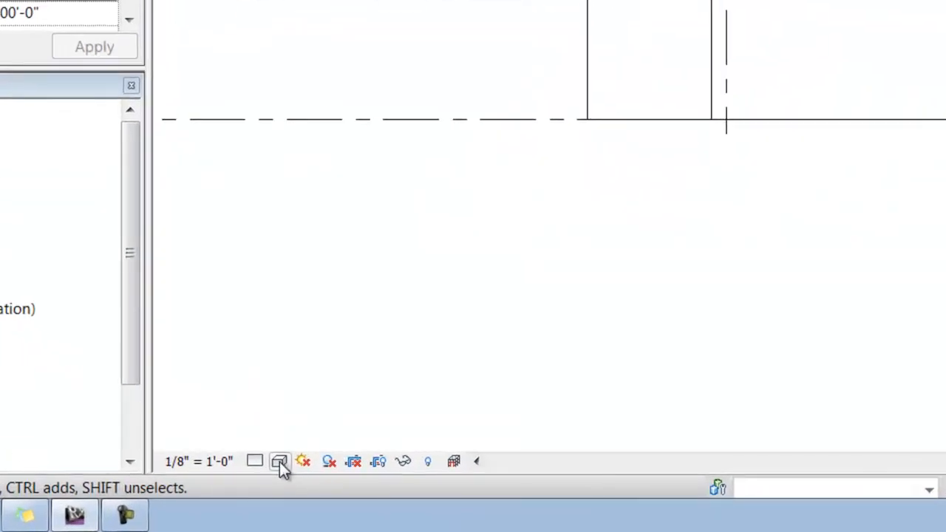
pyautogui.click(279, 461)
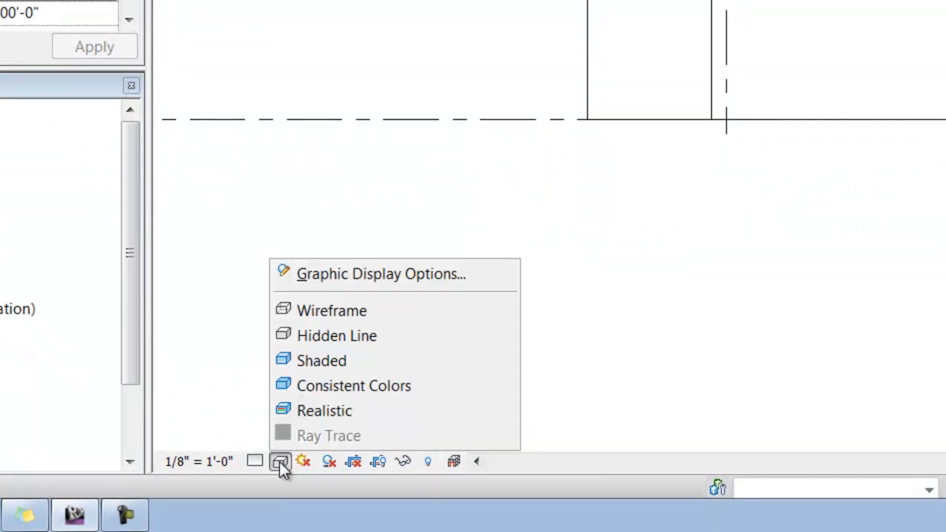
pyautogui.click(321, 360)
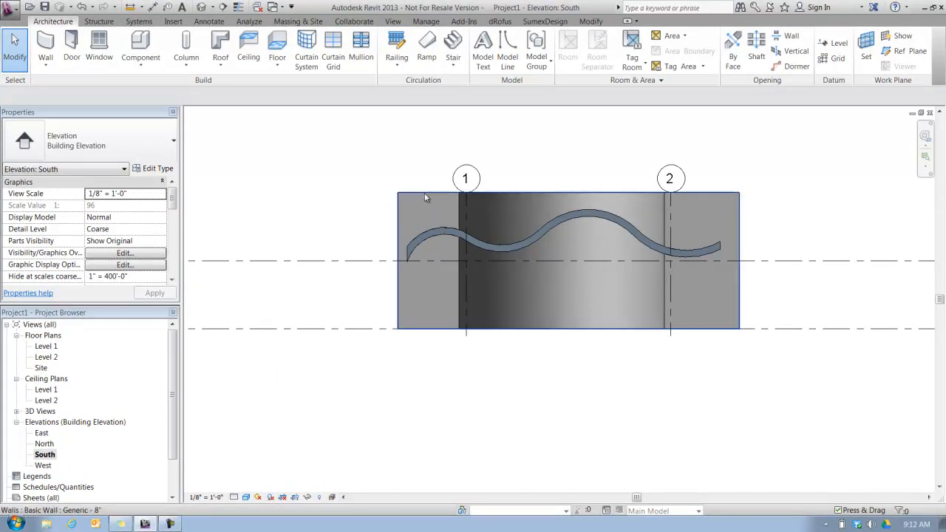
# Drag the flat back wall's top higher, then deselect it.
pyautogui.click(425, 194)
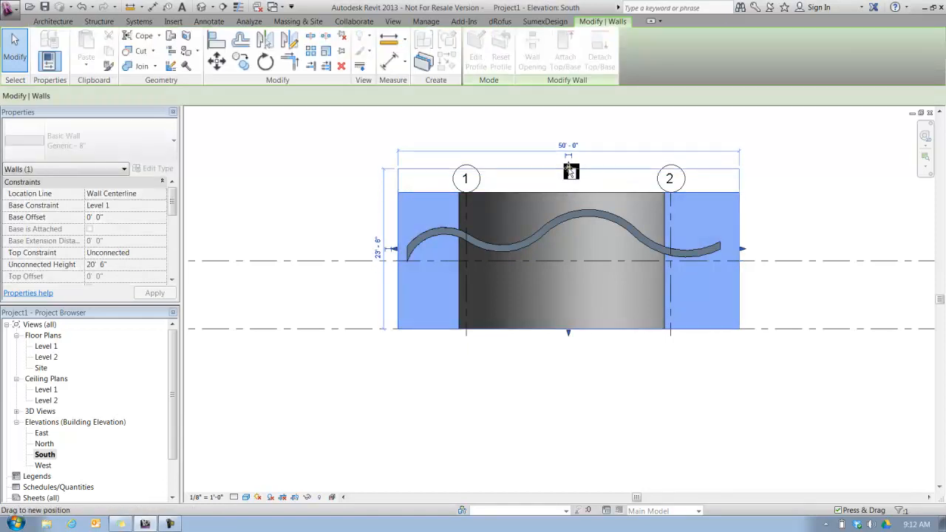
pyautogui.click(665, 424)
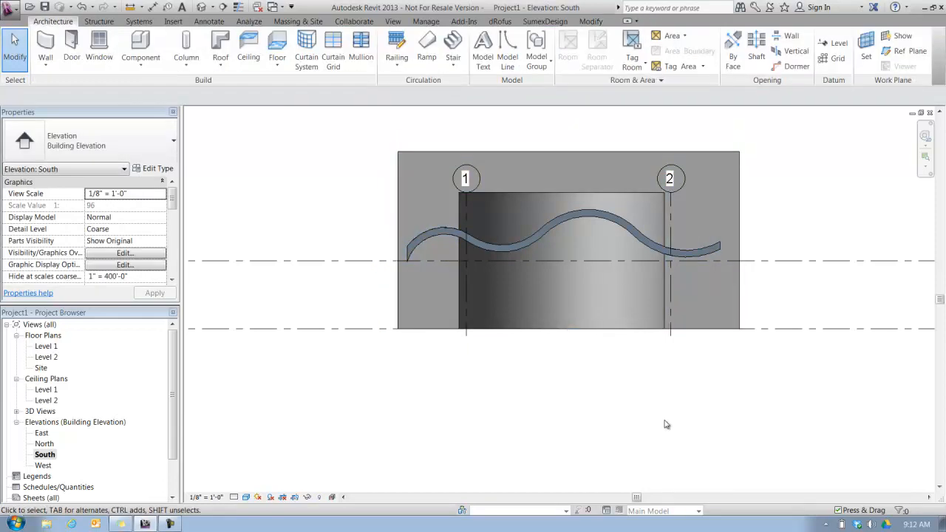
pyautogui.click(569, 295)
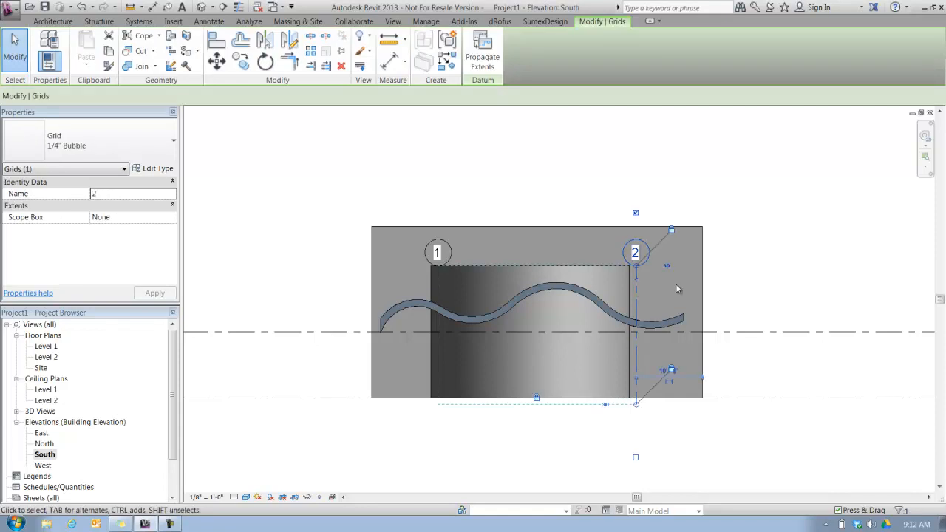
pyautogui.moveTo(637, 269)
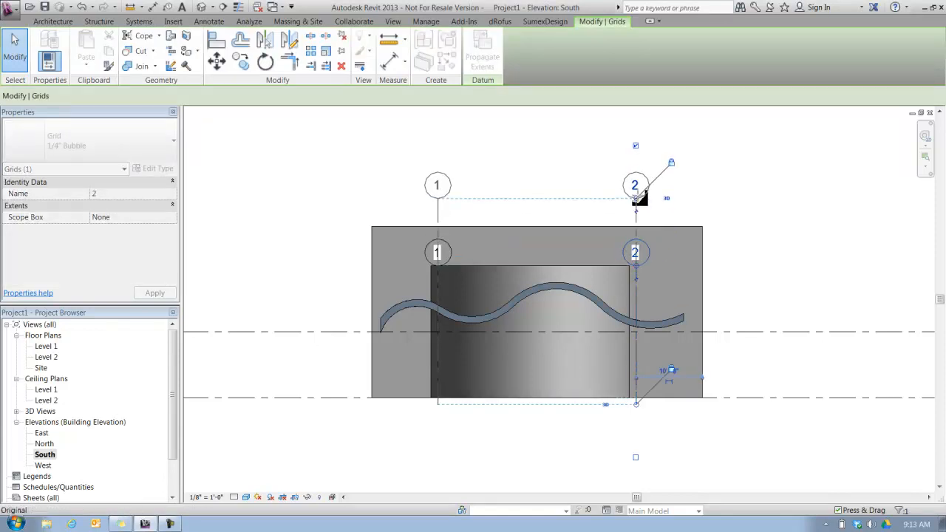
# Finish moving grid heads 1 and 2 above the raised back wall.
pyautogui.click(737, 301)
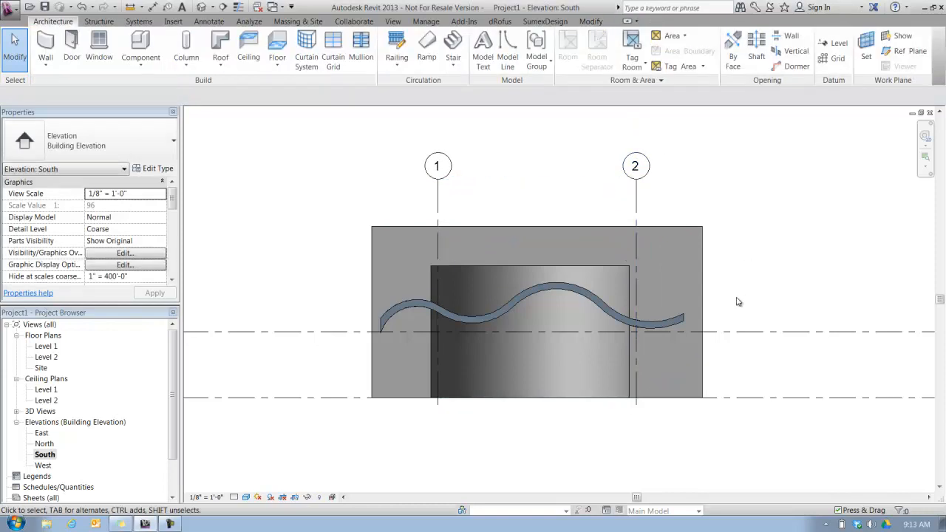
pyautogui.moveTo(597, 197)
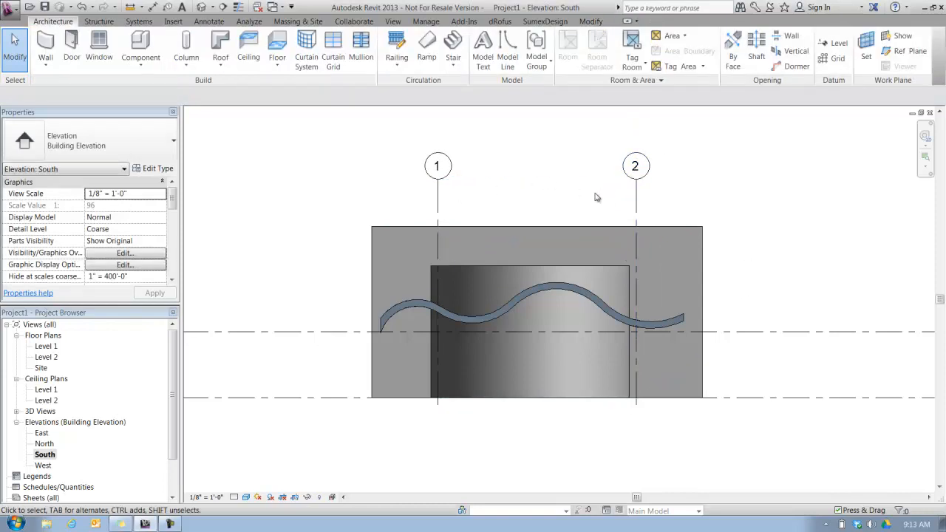
pyautogui.moveTo(495, 264)
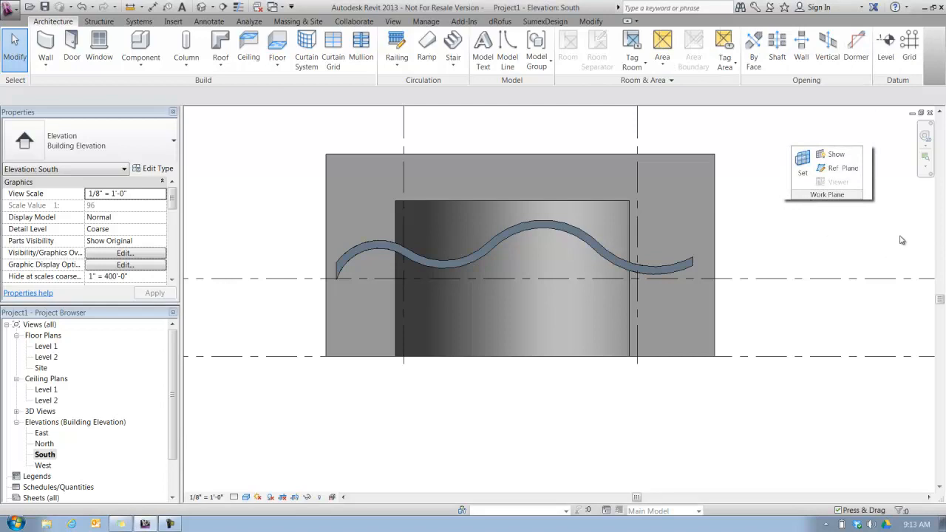
pyautogui.moveTo(897, 229)
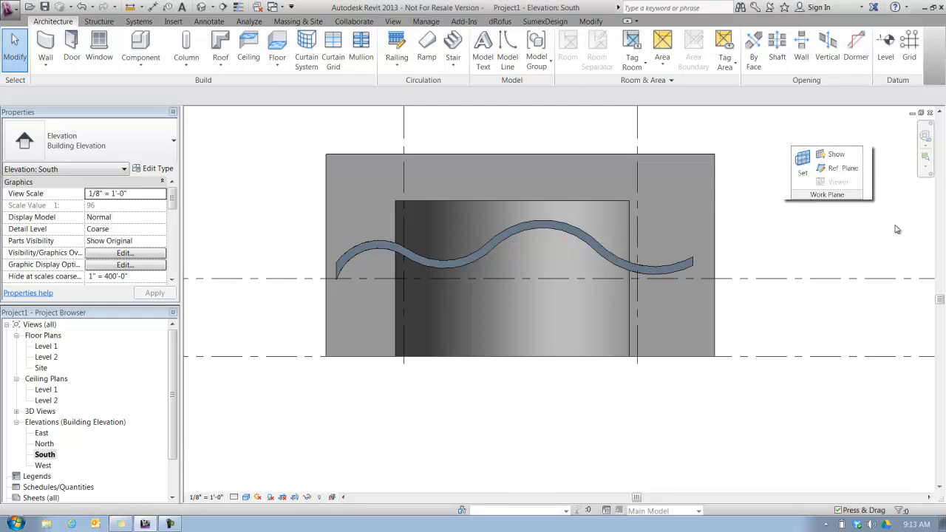
pyautogui.moveTo(813, 130)
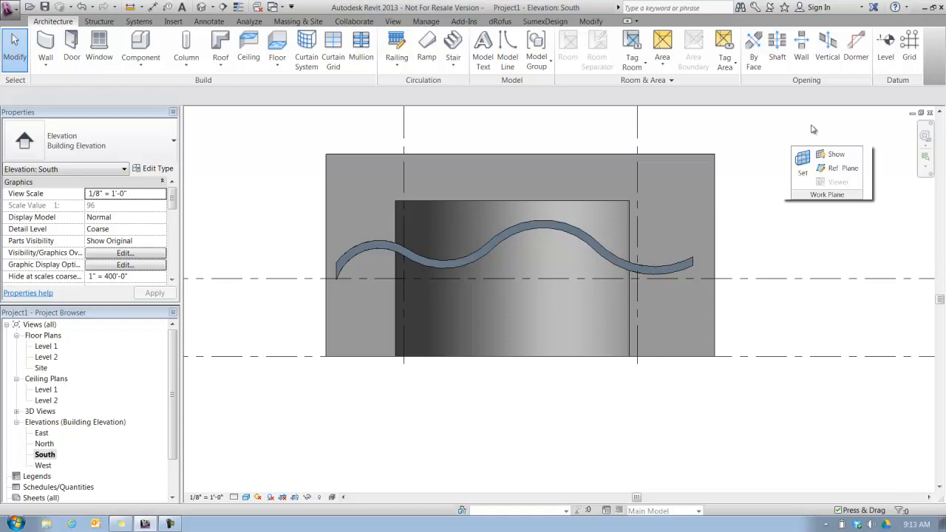
pyautogui.moveTo(837, 234)
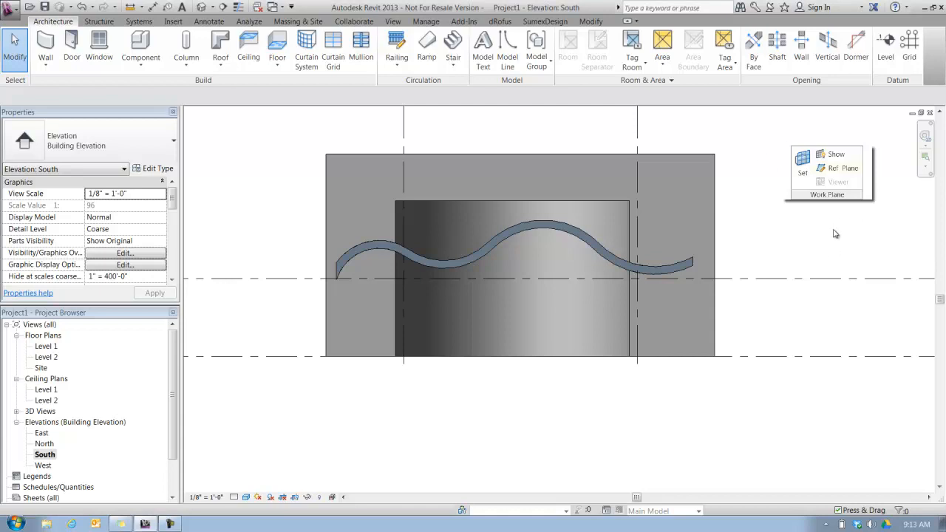
pyautogui.moveTo(838, 168)
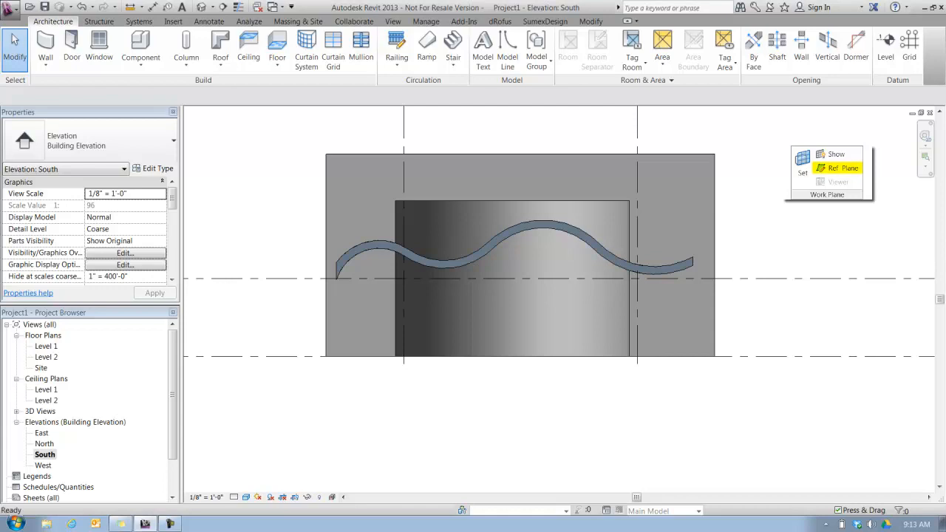
# Draw a sloped reference plane below the walls and name it SLOPED BOTTOM.
pyautogui.click(842, 168)
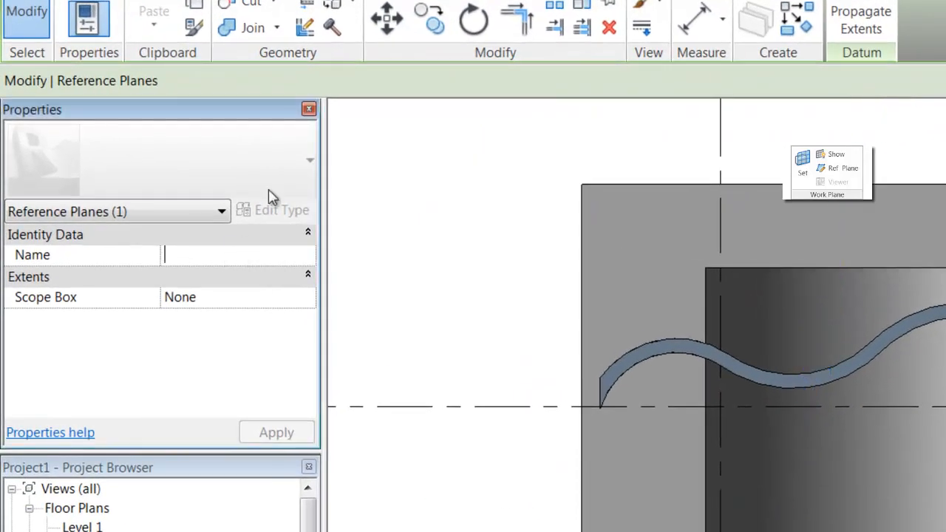
pyautogui.write('SL')
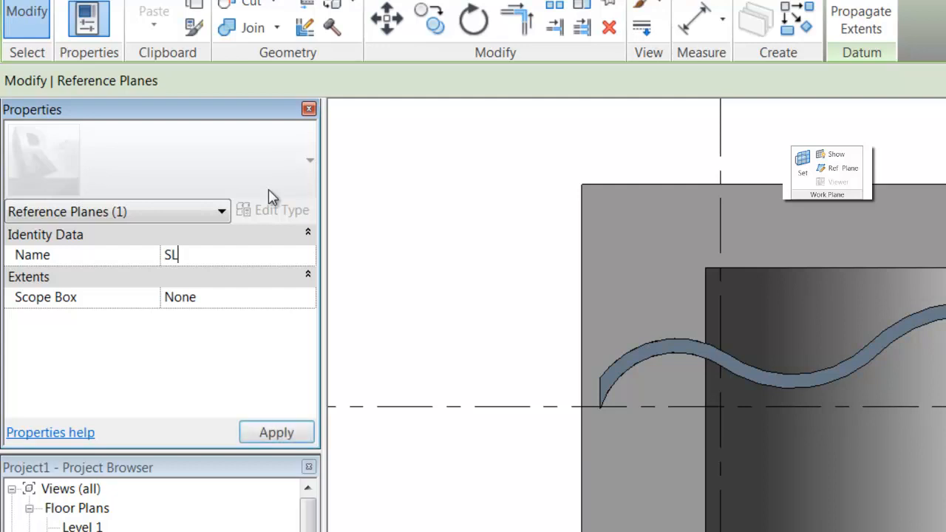
pyautogui.write('OPED BO')
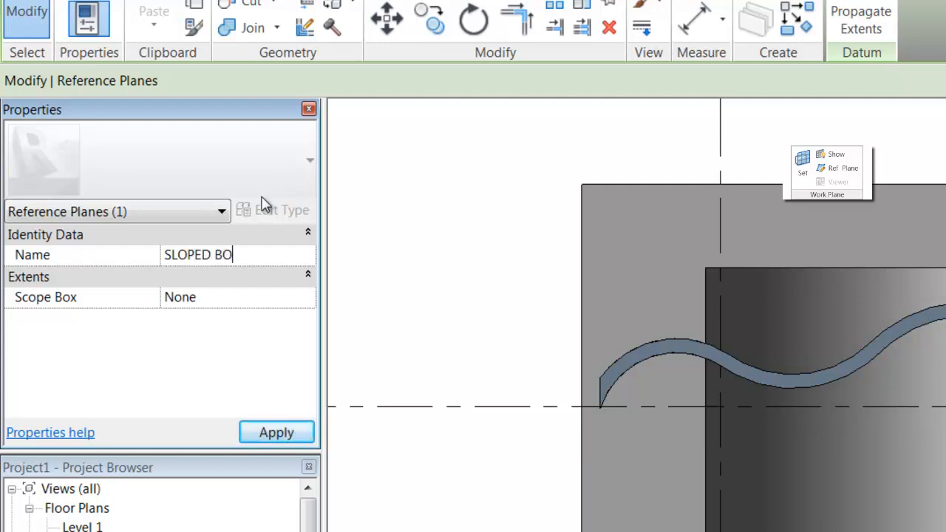
pyautogui.write('TTOM')
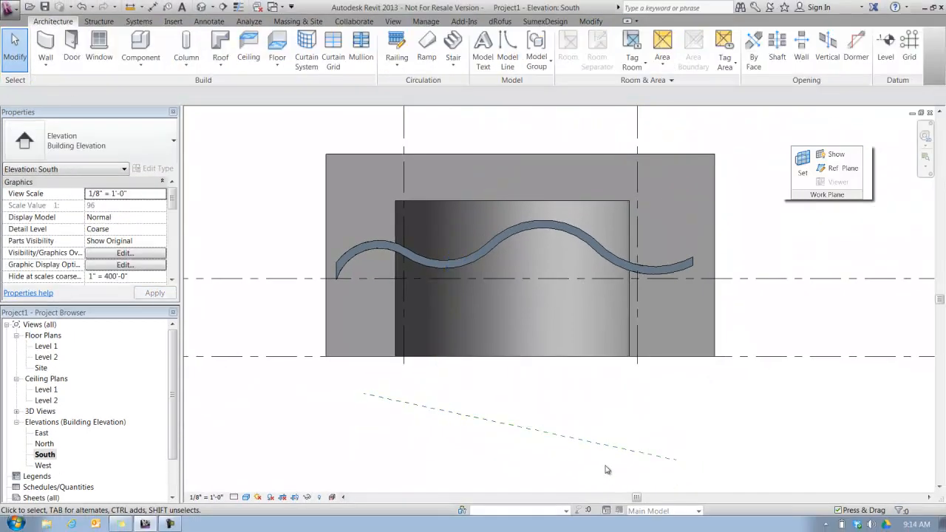
pyautogui.click(803, 163)
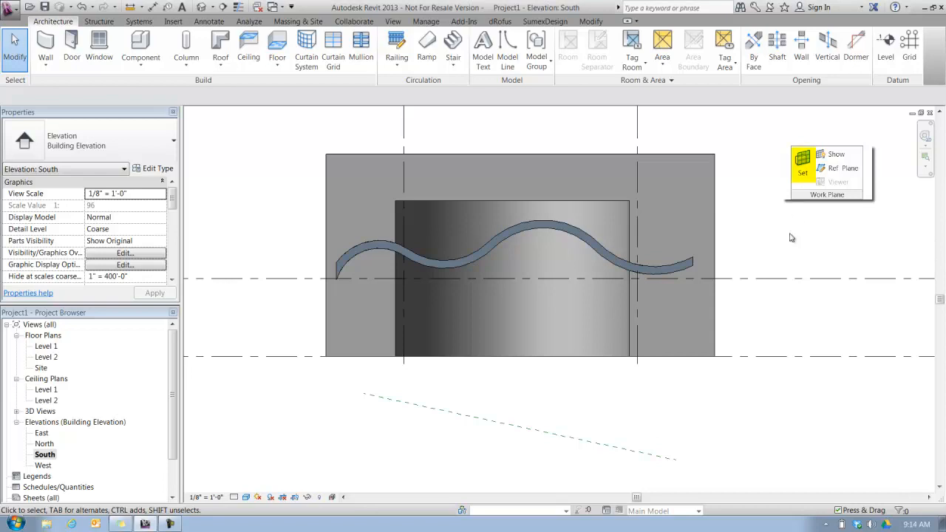
pyautogui.click(802, 165)
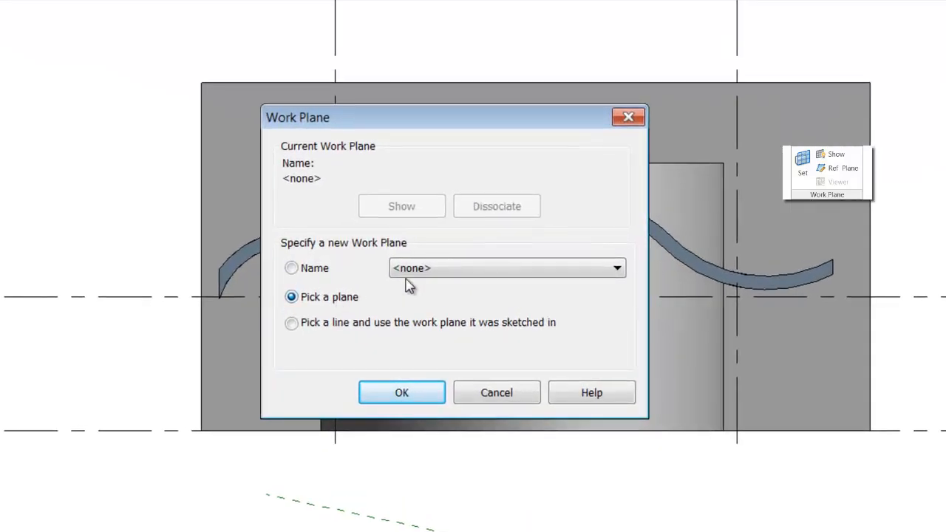
pyautogui.click(617, 267)
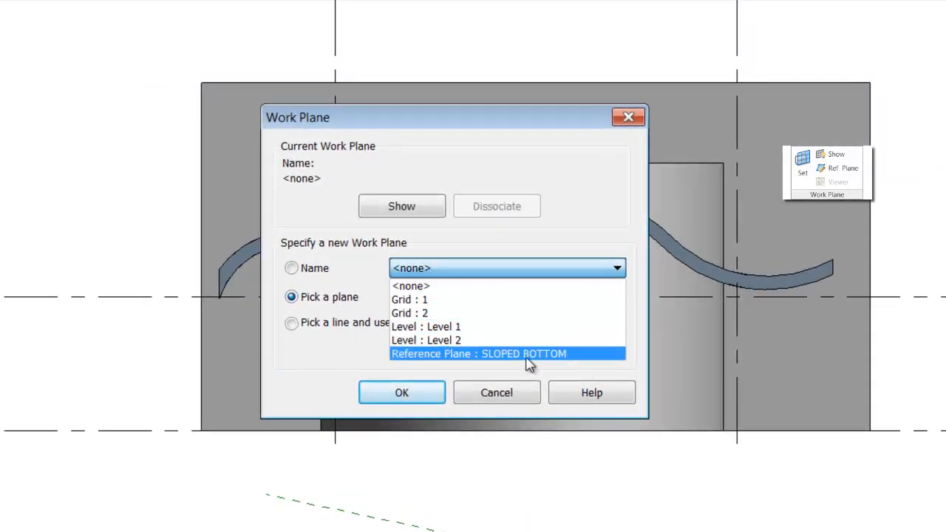
pyautogui.moveTo(484, 362)
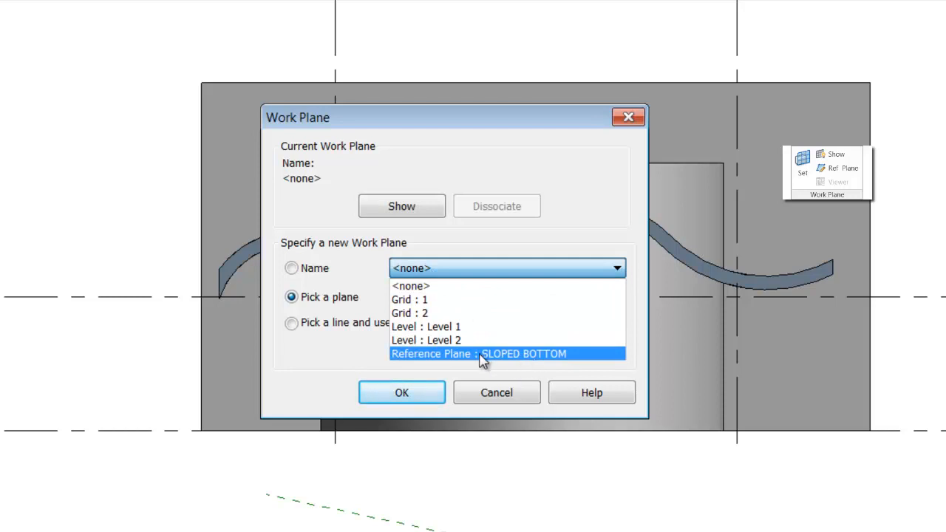
pyautogui.moveTo(508, 362)
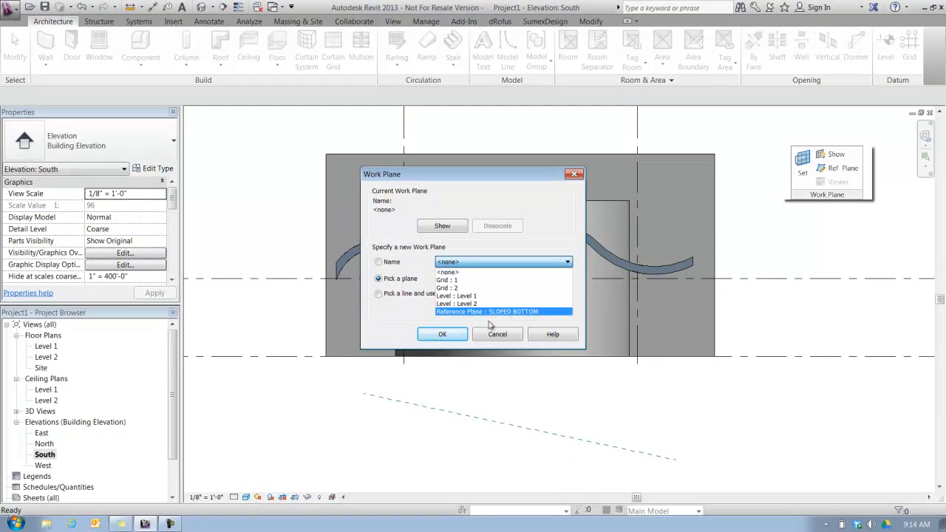
pyautogui.click(442, 334)
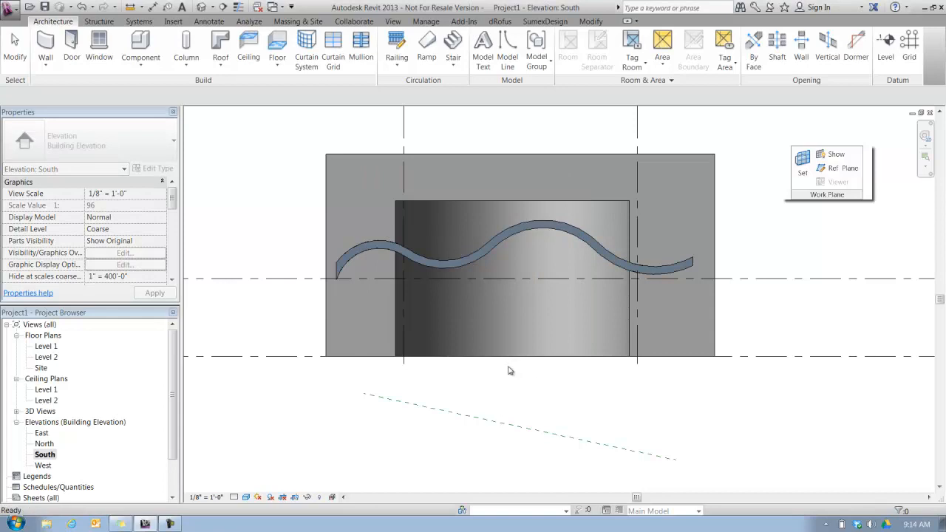
pyautogui.click(463, 227)
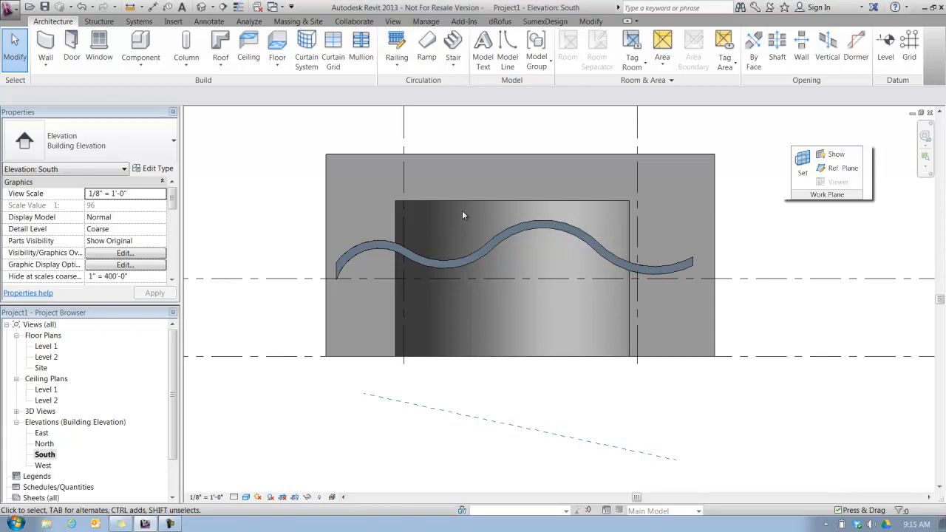
pyautogui.moveTo(550, 182)
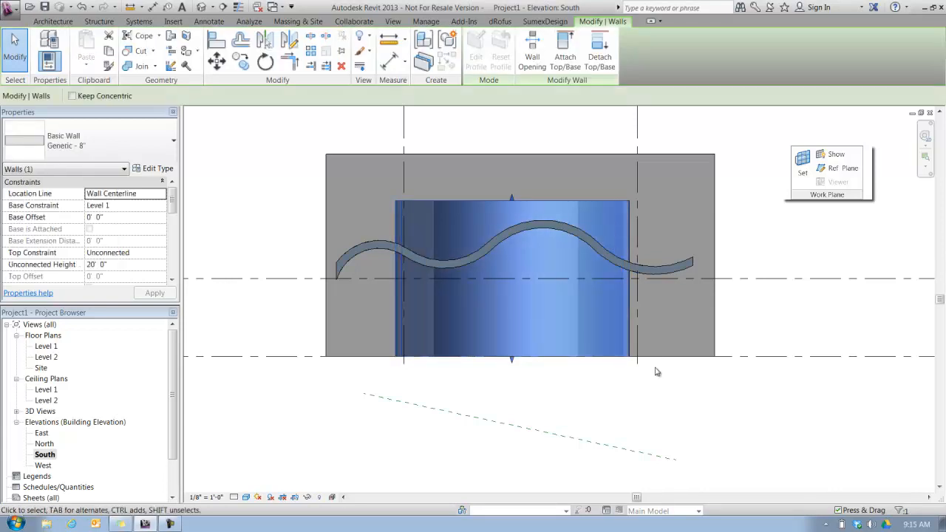
pyautogui.moveTo(653, 367)
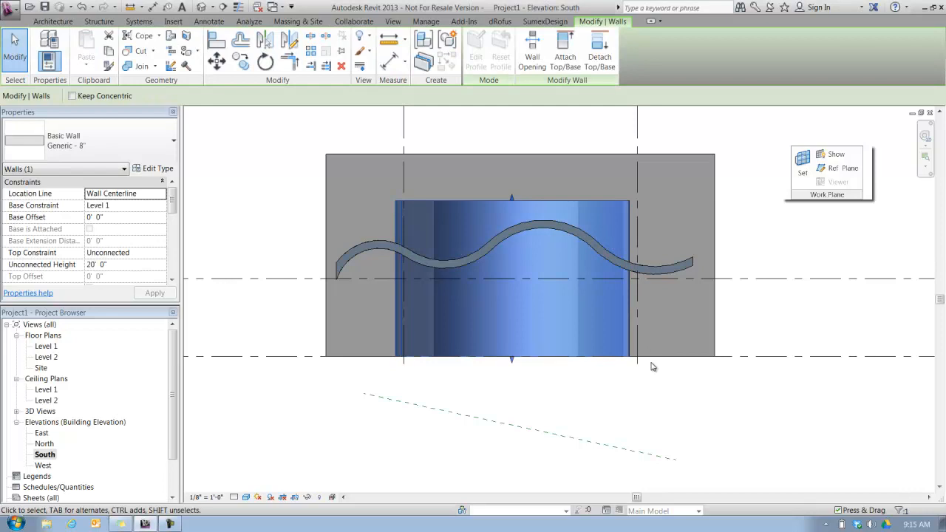
pyautogui.moveTo(653, 251)
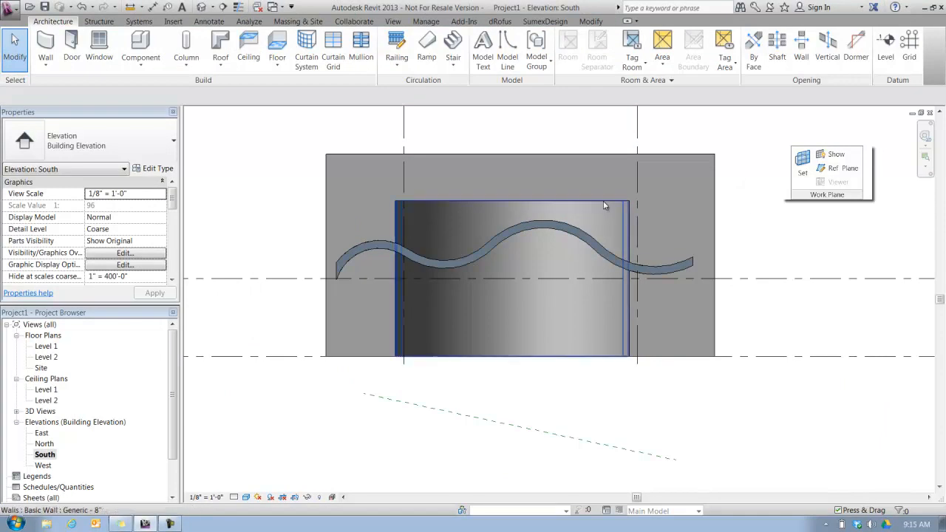
# Tab-cycle the highlight through the connected chain to select all four spiral wall segments.
pyautogui.press('Tab')
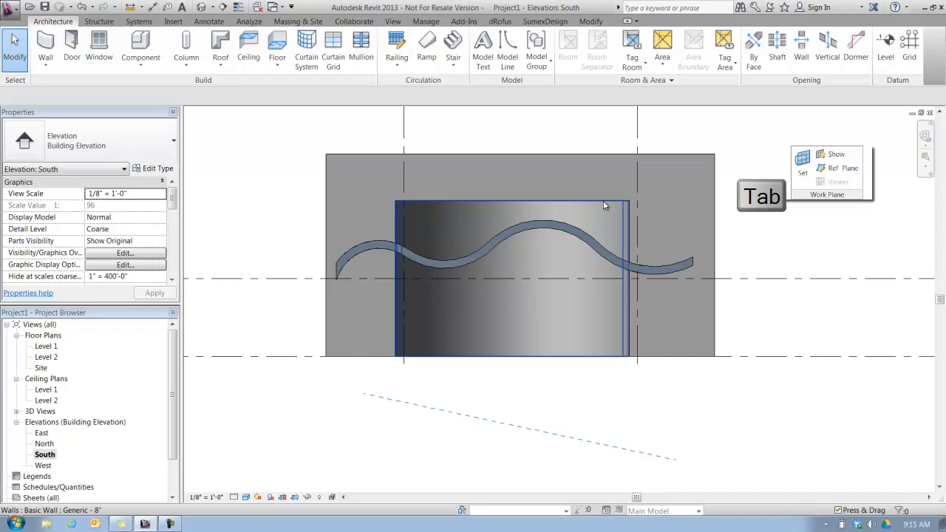
pyautogui.press('Tab')
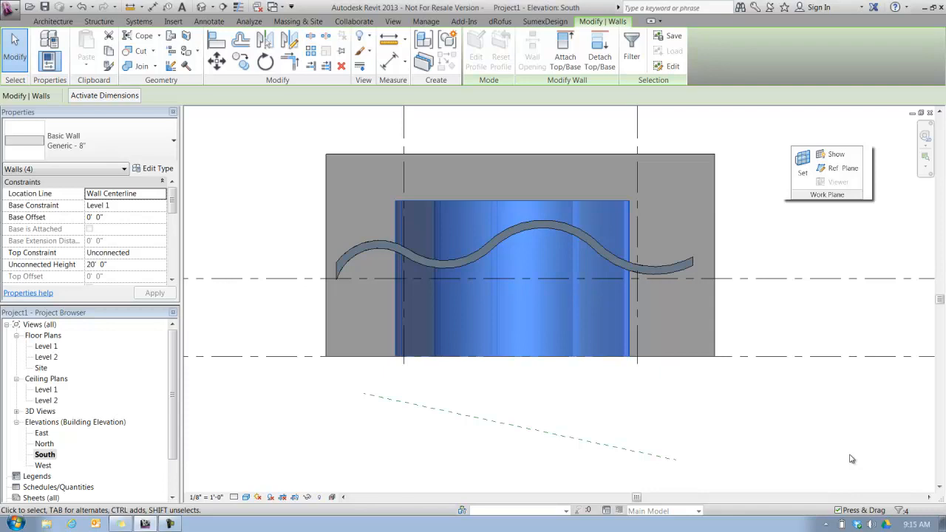
pyautogui.moveTo(855, 457)
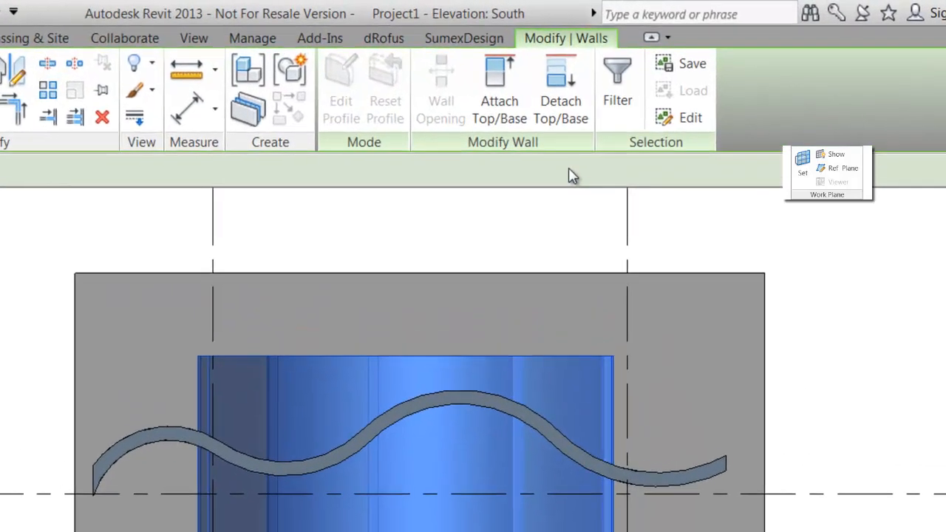
pyautogui.moveTo(377, 91)
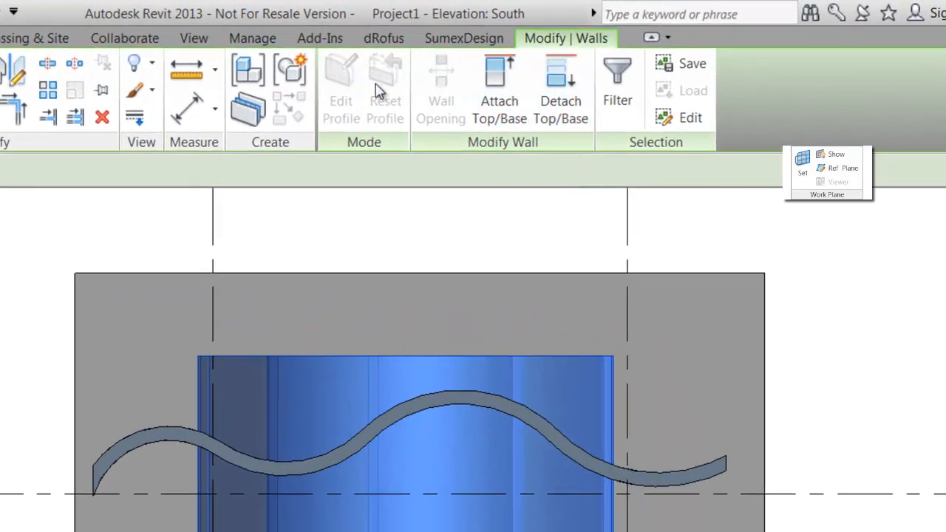
pyautogui.moveTo(392, 163)
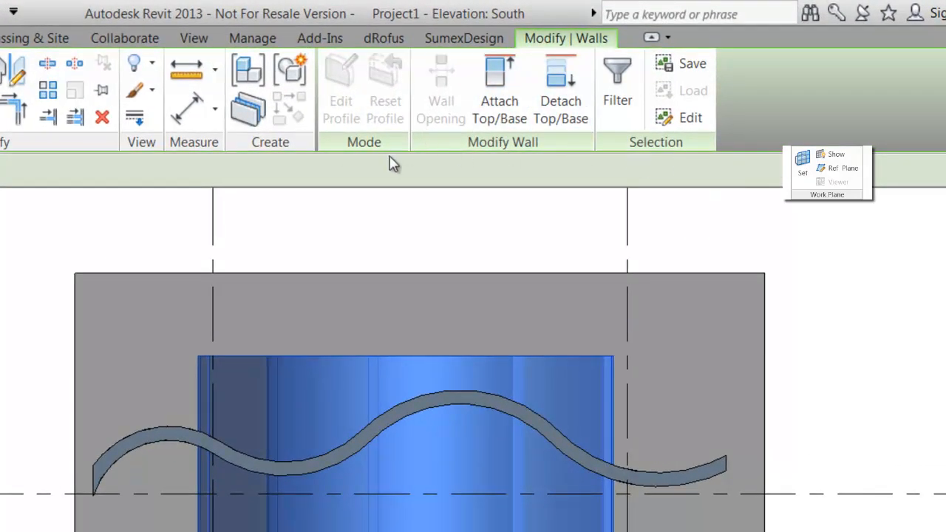
pyautogui.moveTo(678, 160)
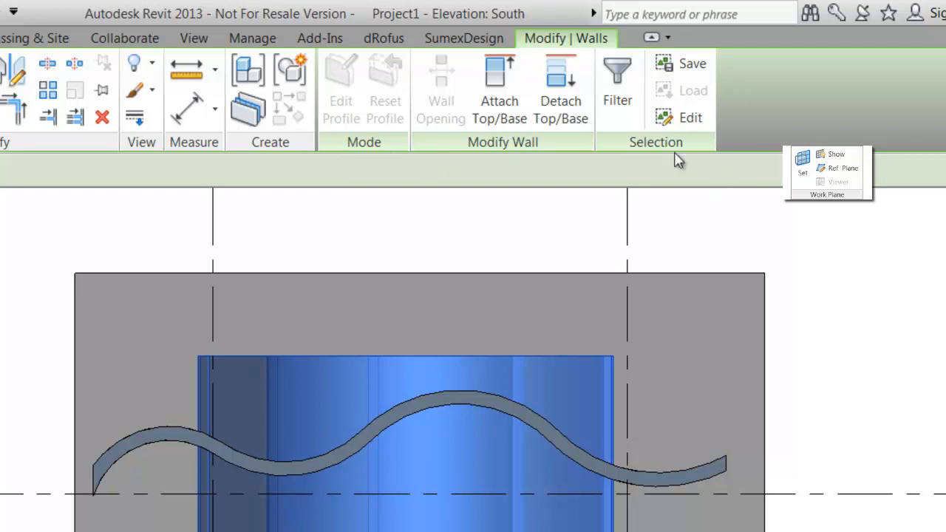
pyautogui.moveTo(362, 122)
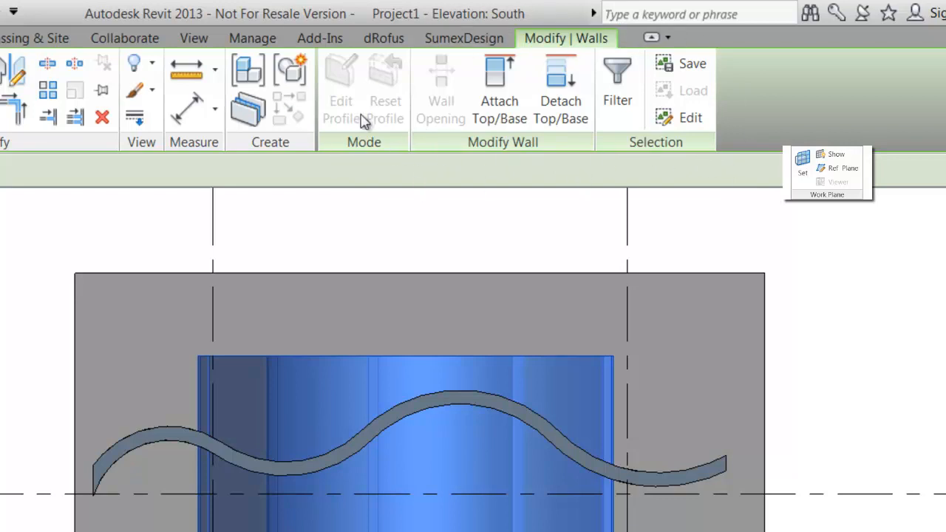
pyautogui.moveTo(691, 118)
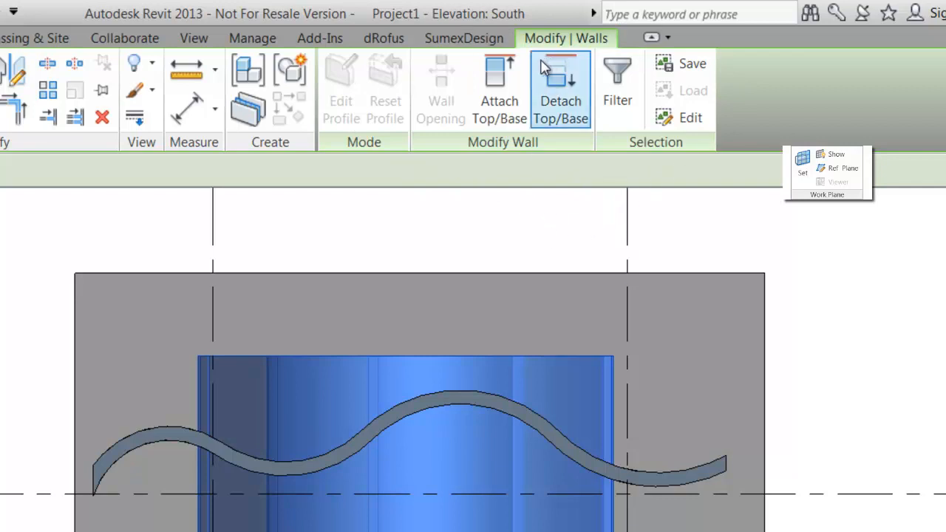
pyautogui.moveTo(591, 48)
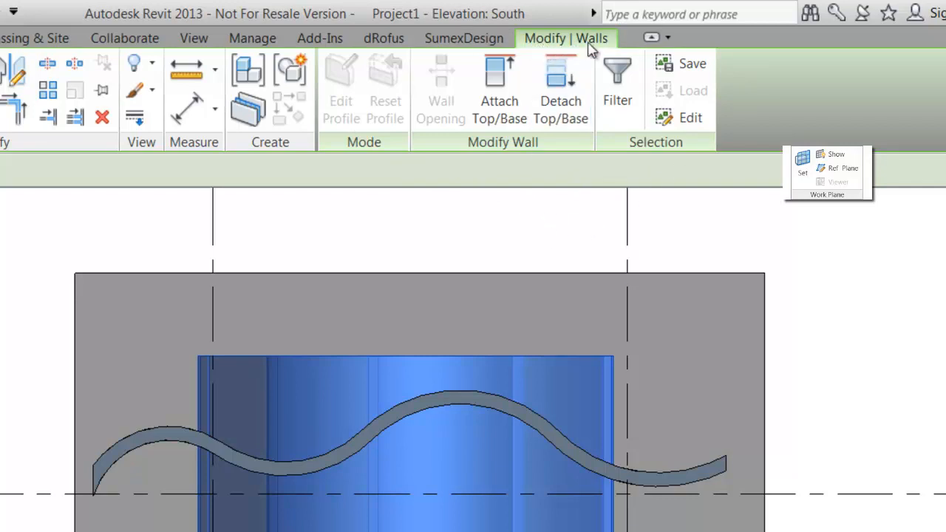
pyautogui.moveTo(498, 89)
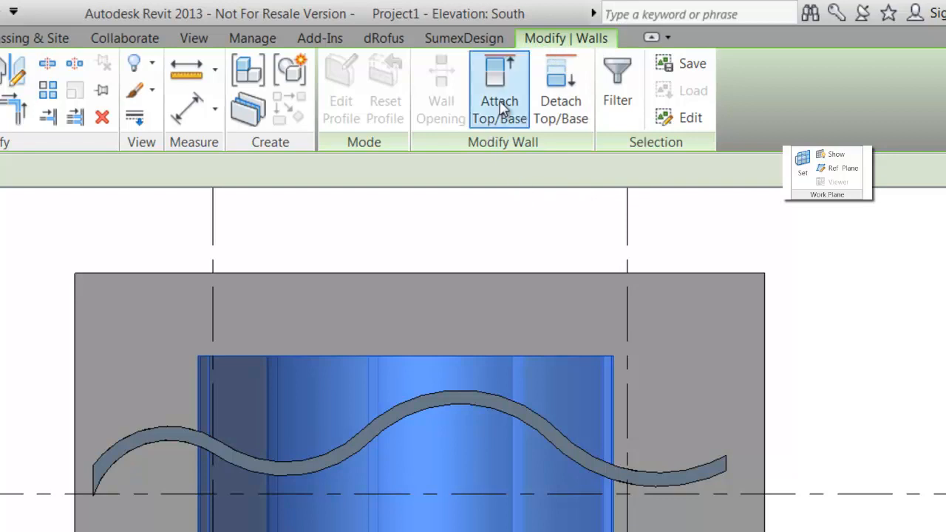
# Attach the selected walls' bases to the SLOPED BOTTOM reference plane.
pyautogui.click(500, 88)
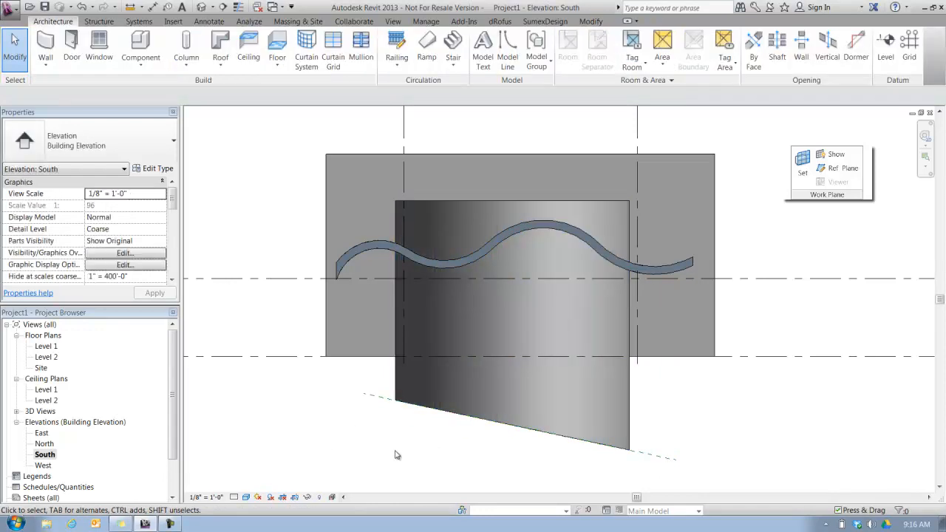
pyautogui.moveTo(465, 412)
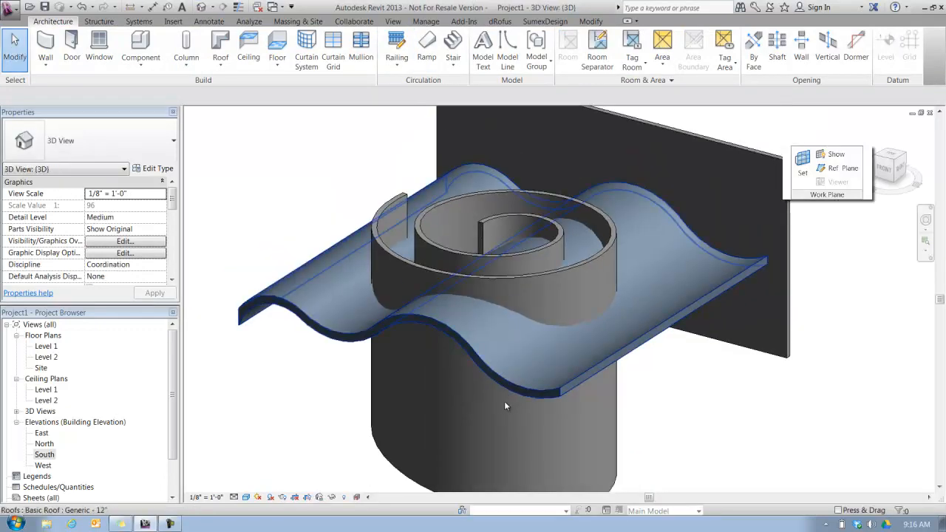
pyautogui.moveTo(506, 407); pyautogui.dragTo(550, 318)
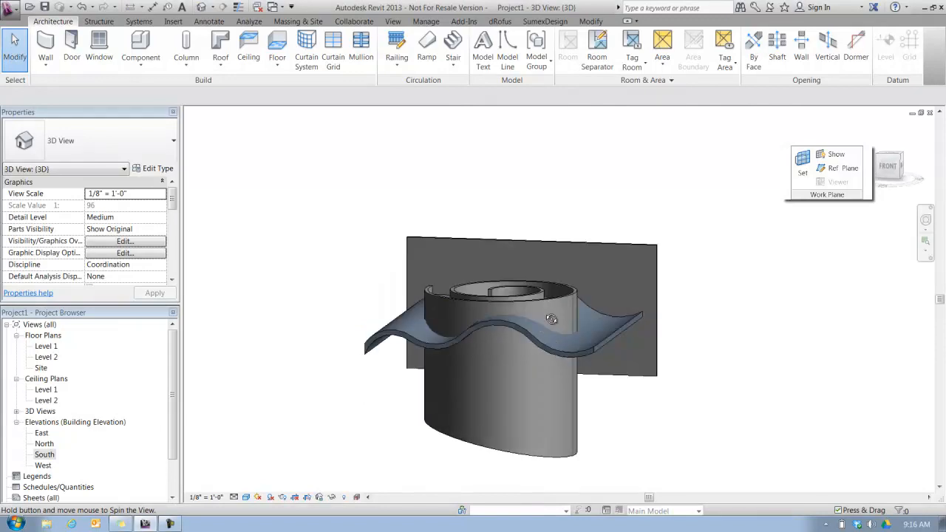
pyautogui.moveTo(550, 319); pyautogui.dragTo(617, 231)
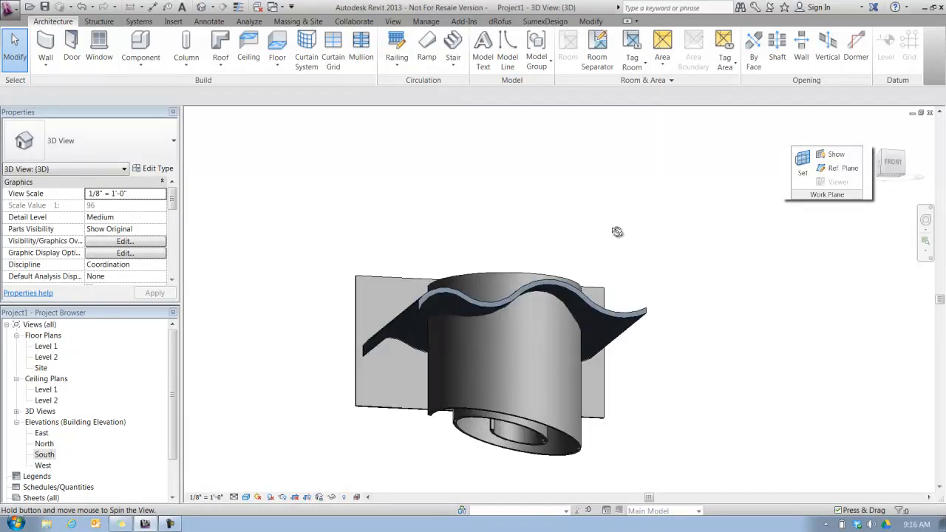
pyautogui.moveTo(617, 231); pyautogui.dragTo(294, 303)
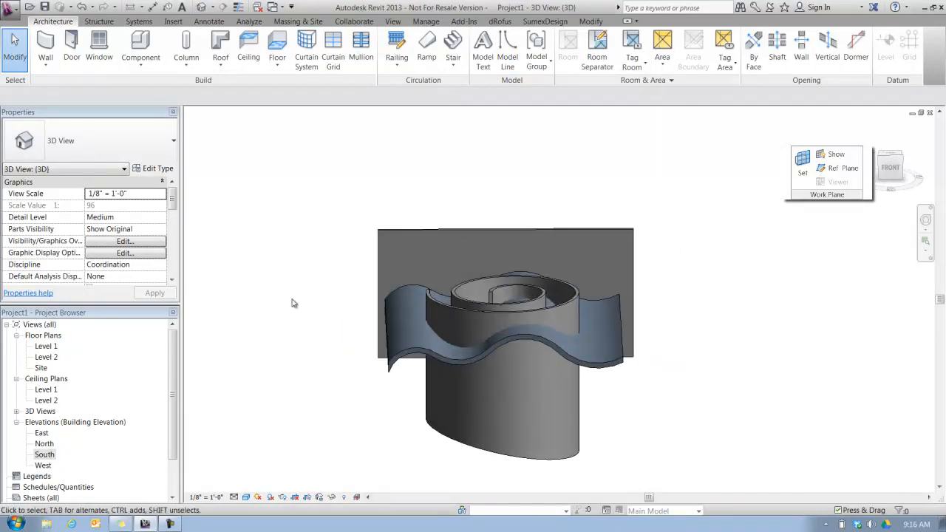
pyautogui.moveTo(296, 271)
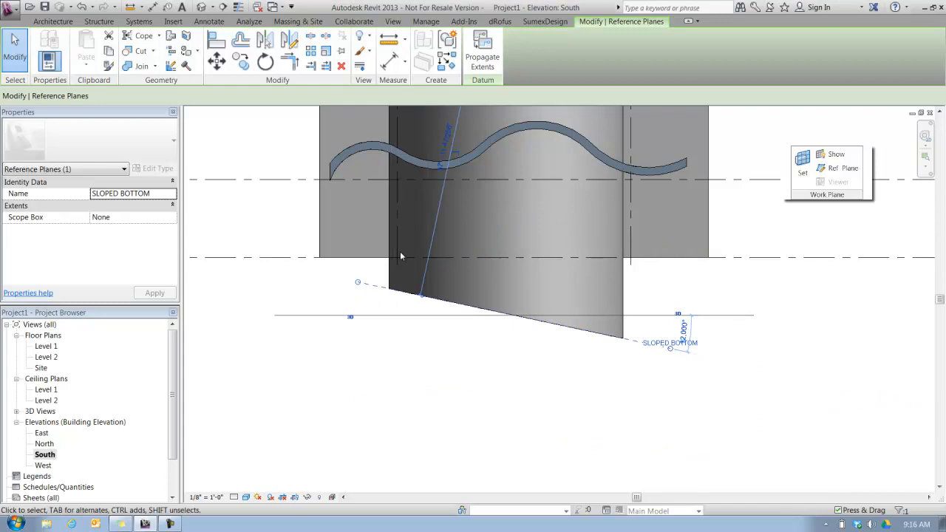
# Change the SLOPED BOTTOM plane's angle to 30° and deselect it.
pyautogui.click(265, 61)
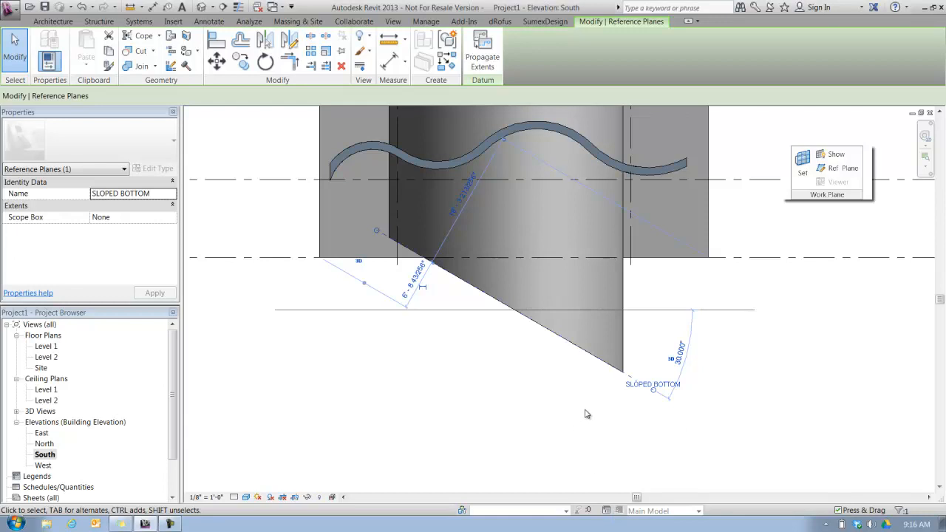
pyautogui.click(647, 435)
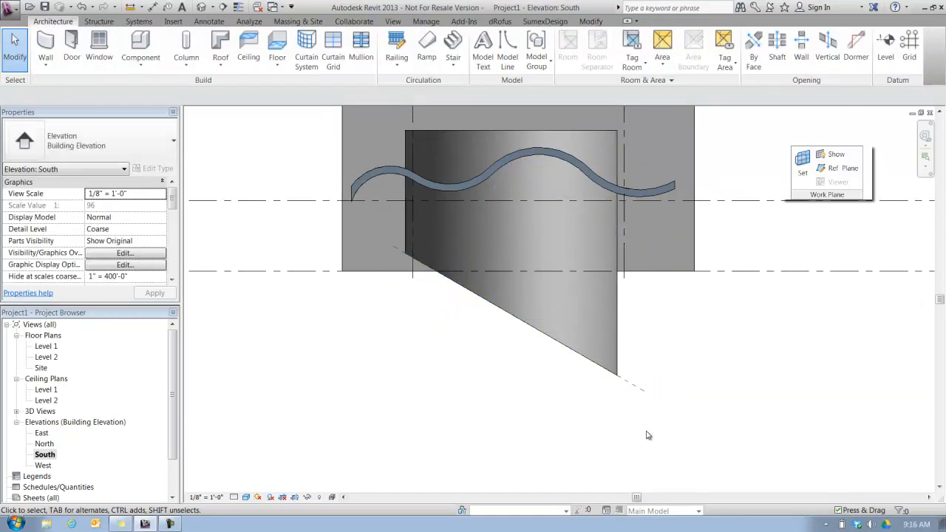
pyautogui.moveTo(567, 416)
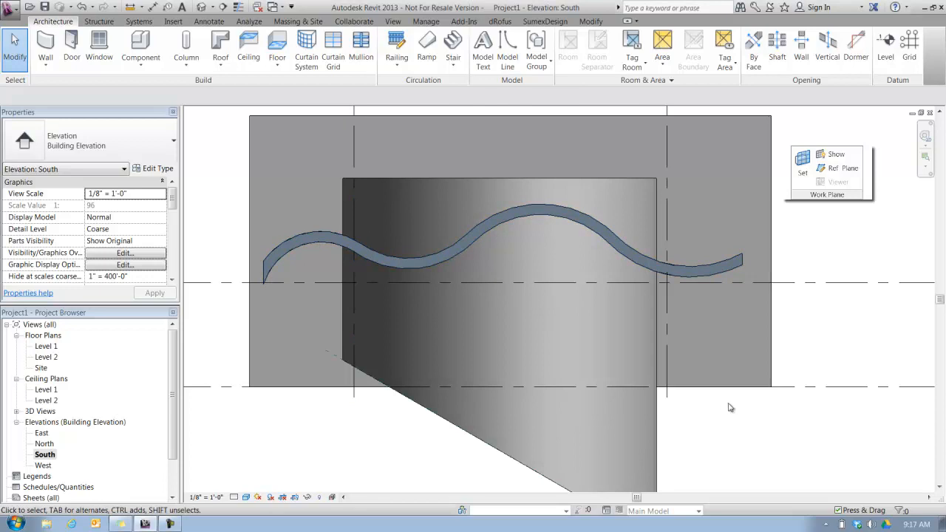
pyautogui.moveTo(633, 200)
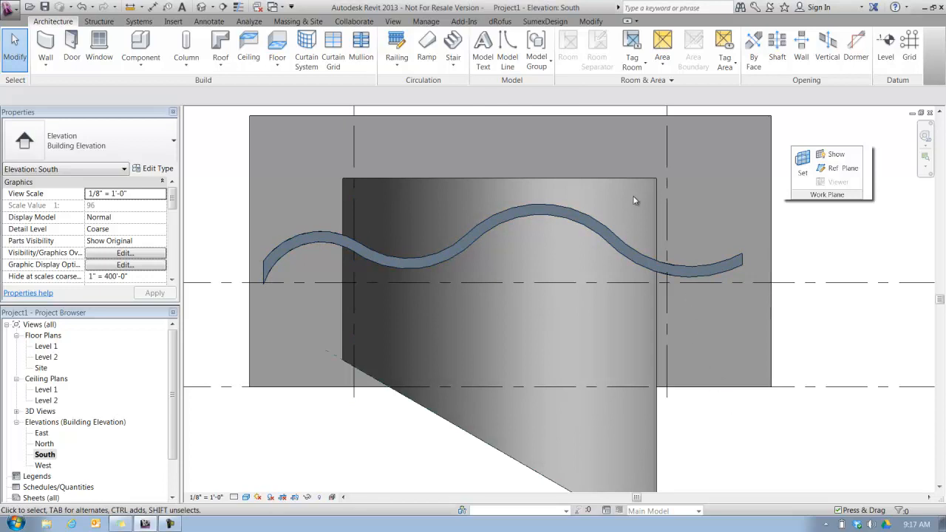
pyautogui.moveTo(647, 216)
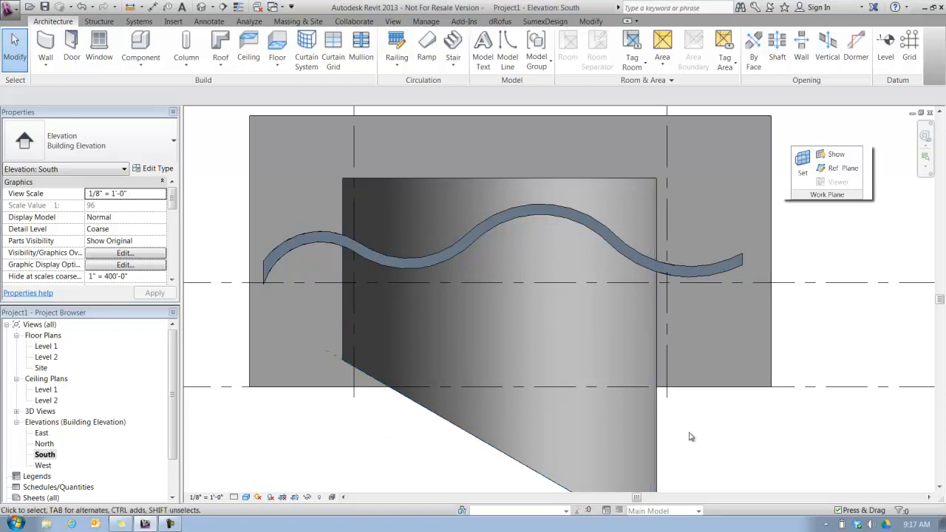
# In the 3D view, orbit to look down into the concentric walls and select all four.
pyautogui.click(628, 183)
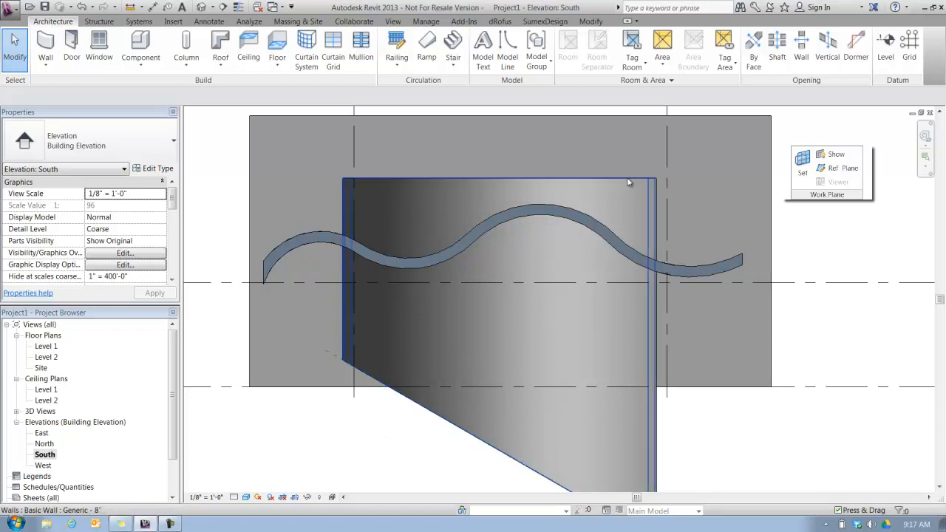
pyautogui.click(399, 102)
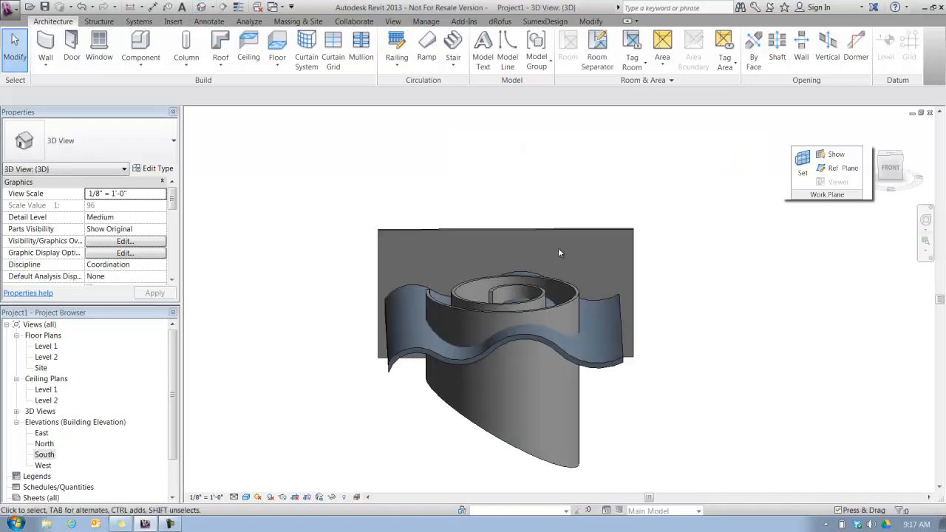
pyautogui.moveTo(559, 252); pyautogui.dragTo(580, 418)
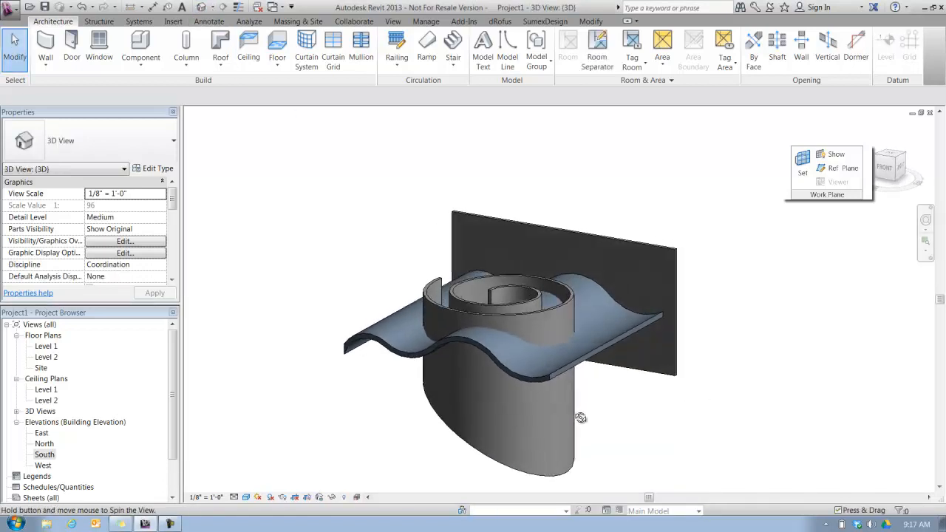
pyautogui.moveTo(580, 418); pyautogui.dragTo(690, 384)
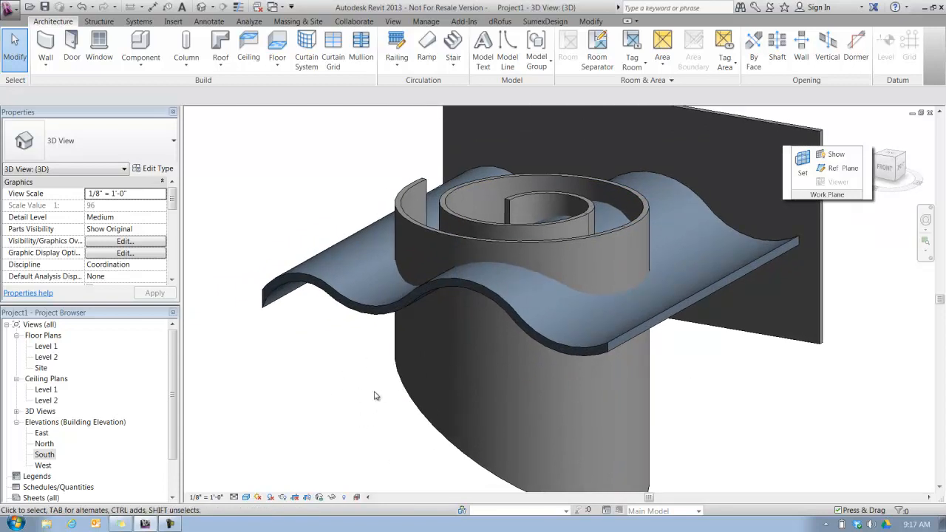
pyautogui.moveTo(373, 385)
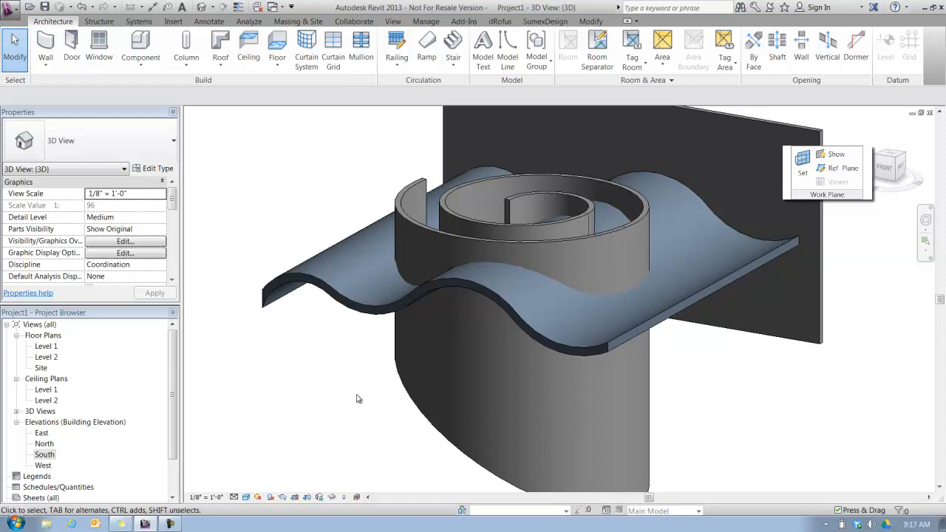
pyautogui.moveTo(321, 358)
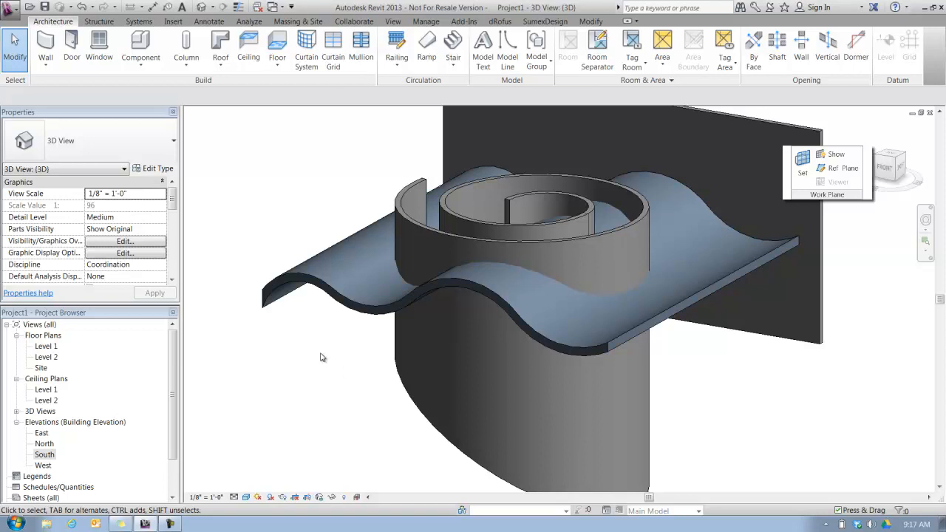
pyautogui.click(425, 232)
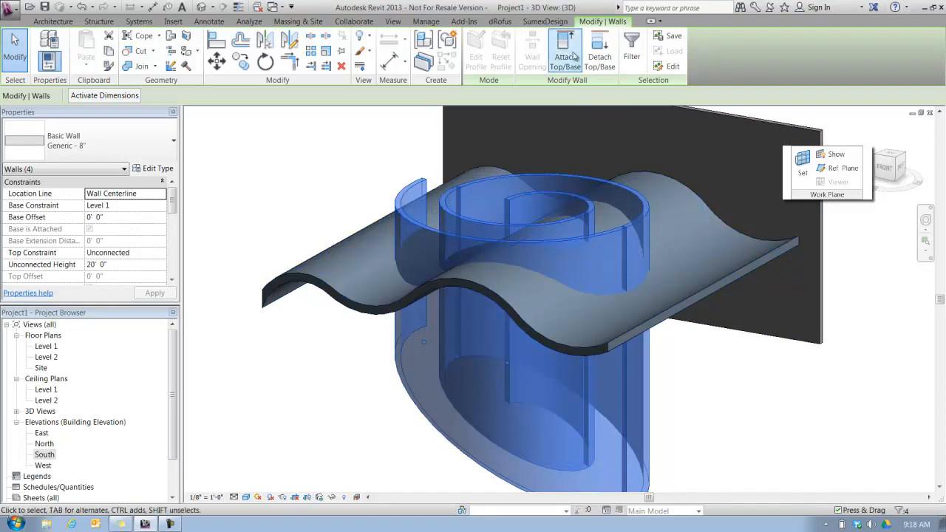
# Attach the four walls' tops to the wavy roof and orbit to check them.
pyautogui.click(564, 51)
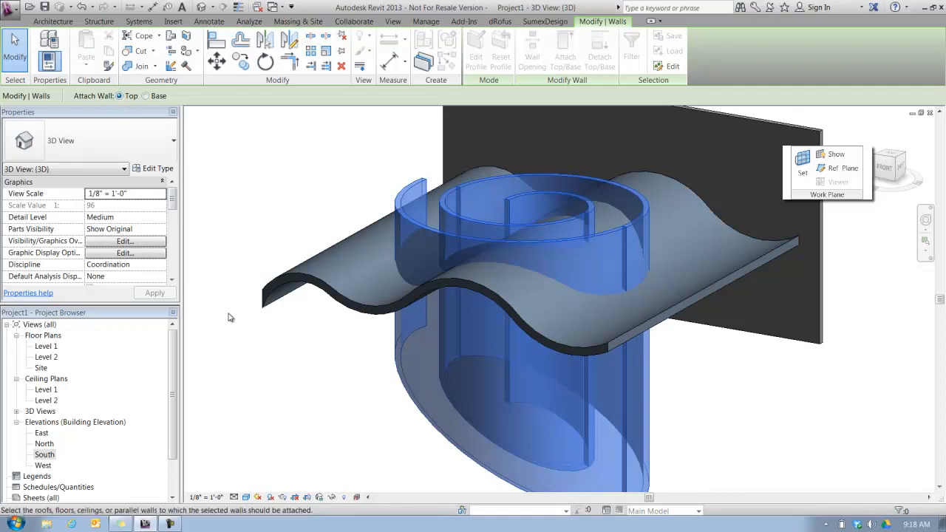
pyautogui.moveTo(309, 283)
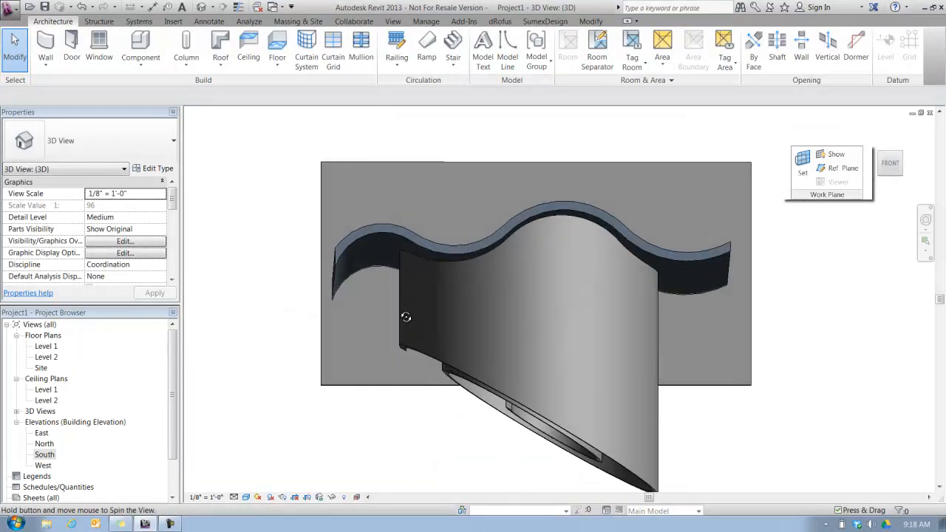
pyautogui.moveTo(405, 318); pyautogui.dragTo(658, 335)
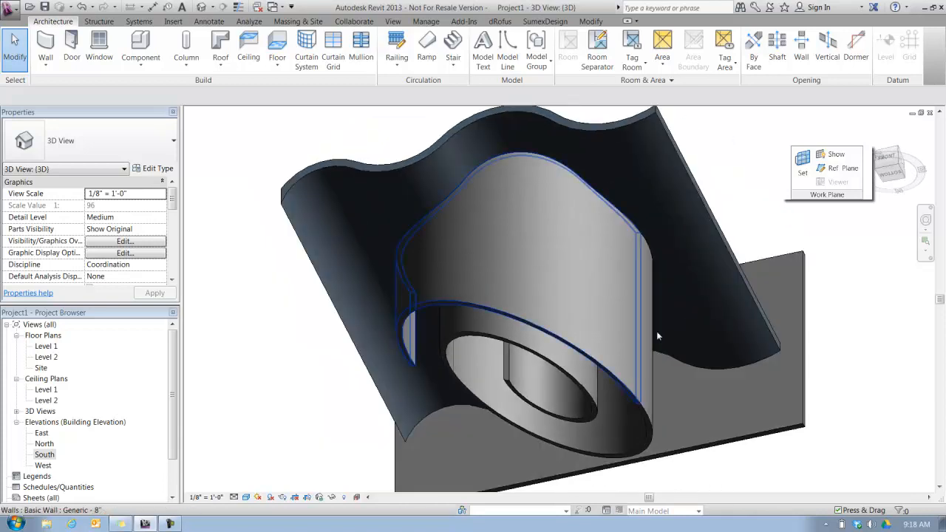
pyautogui.moveTo(658, 336); pyautogui.dragTo(509, 460)
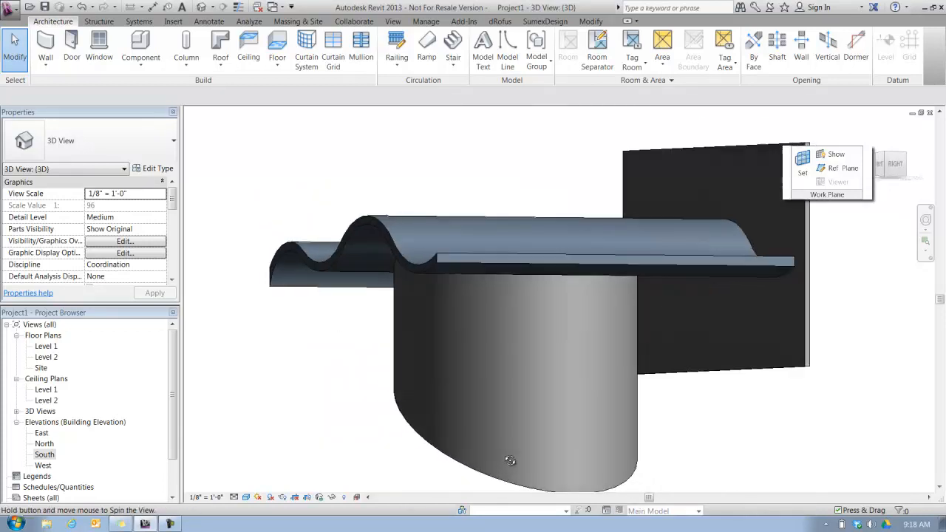
pyautogui.moveTo(510, 458); pyautogui.dragTo(469, 362)
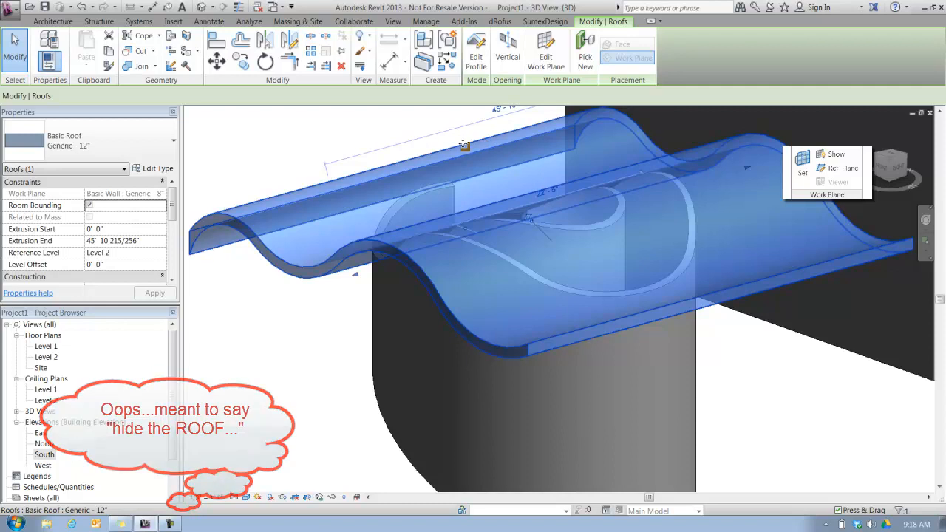
# Hide the selected wavy roof in the 3D view with Hide Elements.
pyautogui.click(368, 37)
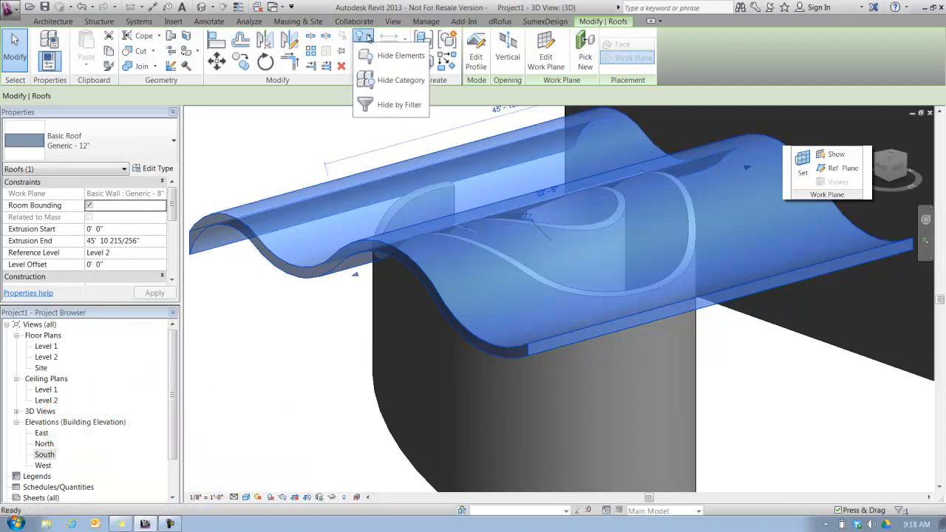
pyautogui.moveTo(396, 55)
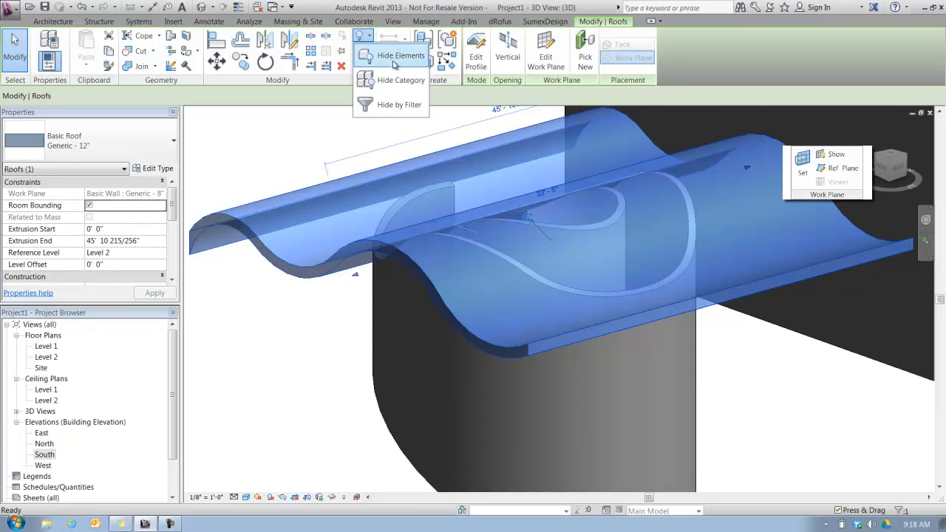
pyautogui.click(400, 56)
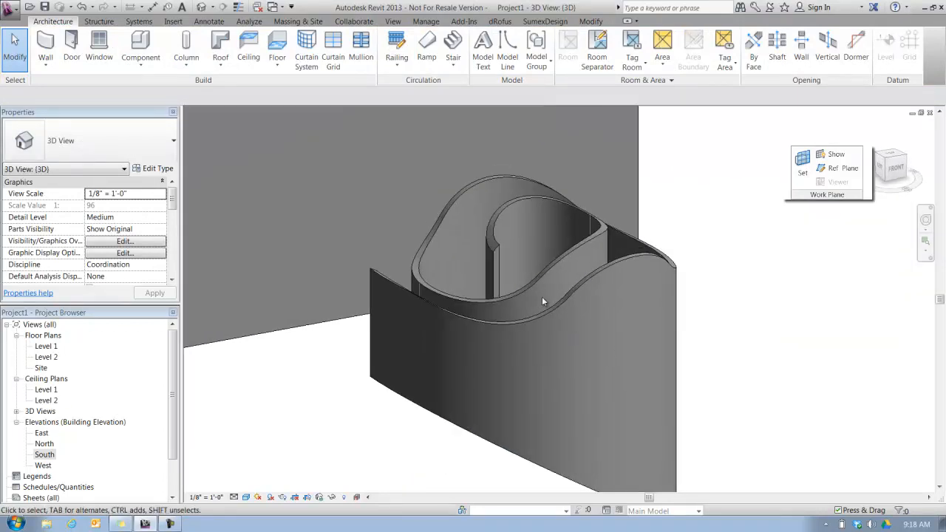
# Orbit around the walls' wavy tops, then open the South elevation.
pyautogui.moveTo(543, 300); pyautogui.dragTo(412, 360)
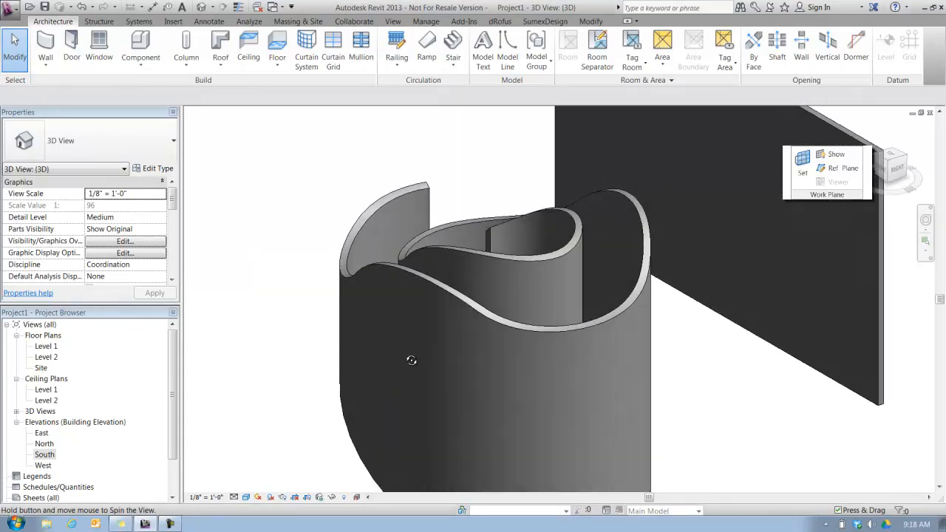
pyautogui.moveTo(411, 360); pyautogui.dragTo(473, 385)
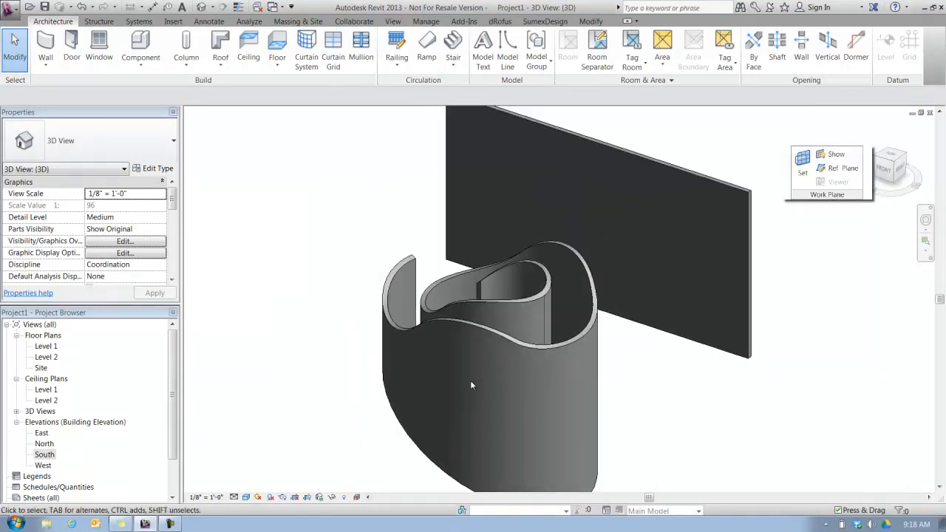
pyautogui.moveTo(473, 384); pyautogui.dragTo(507, 381)
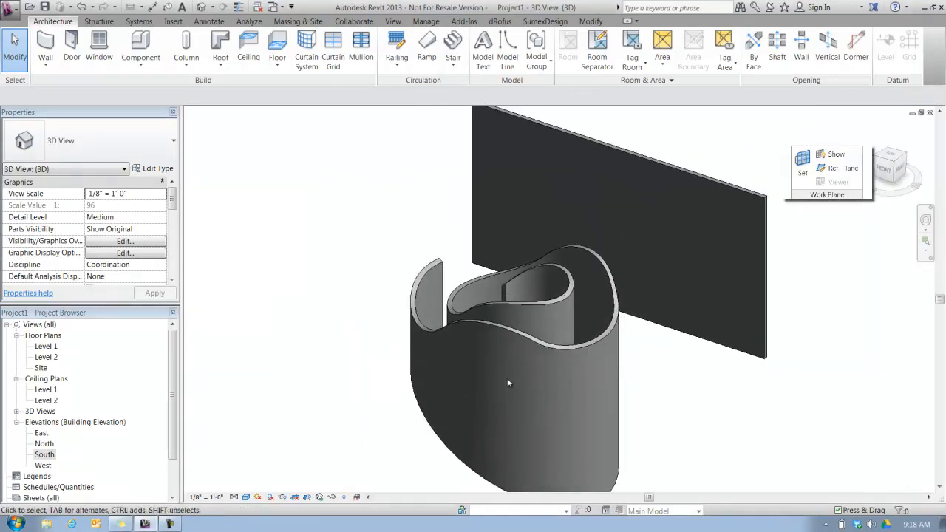
pyautogui.moveTo(513, 367)
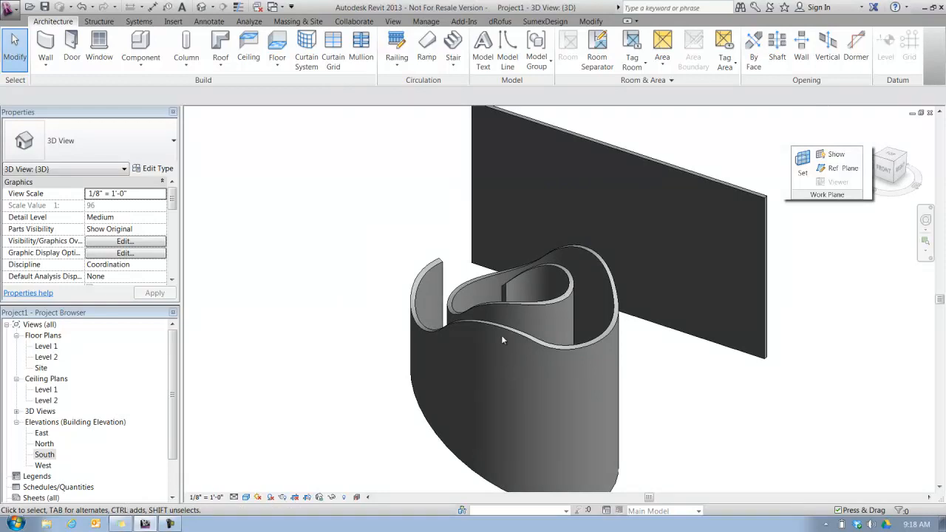
pyautogui.moveTo(61, 452)
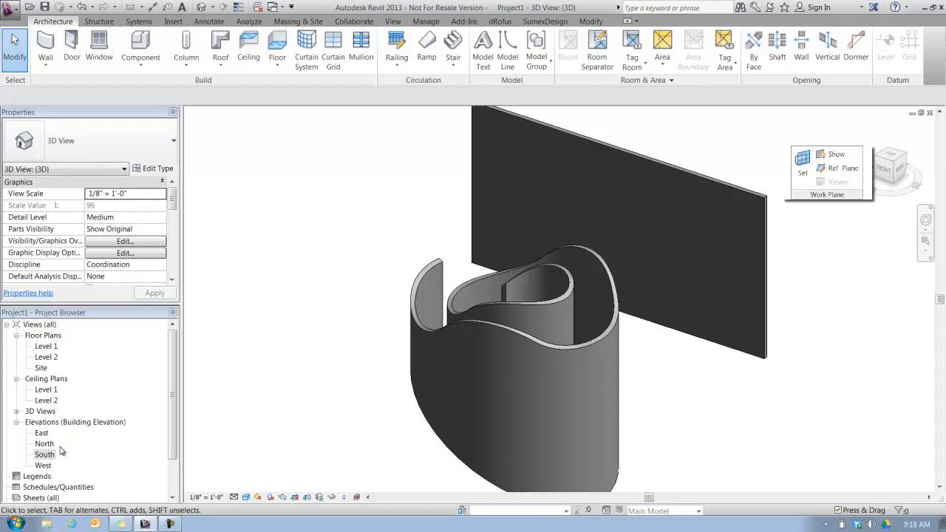
pyautogui.doubleClick(44, 454)
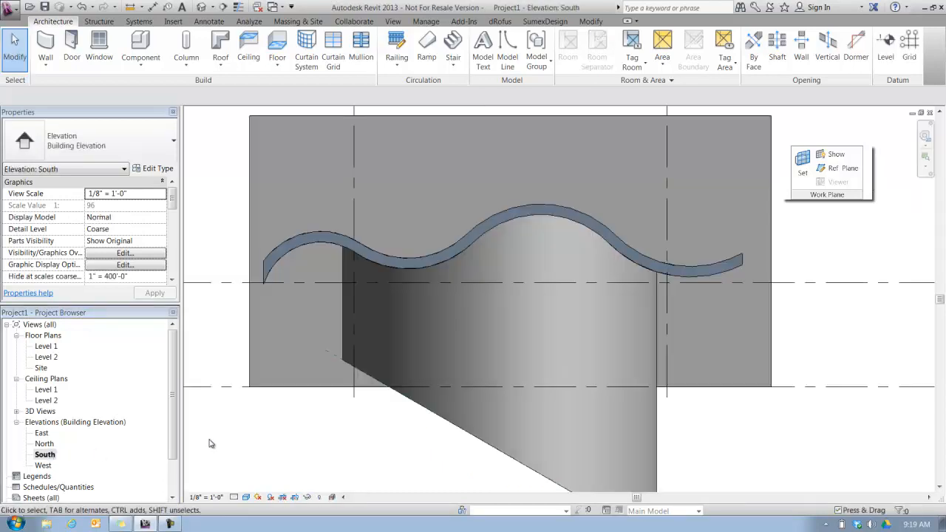